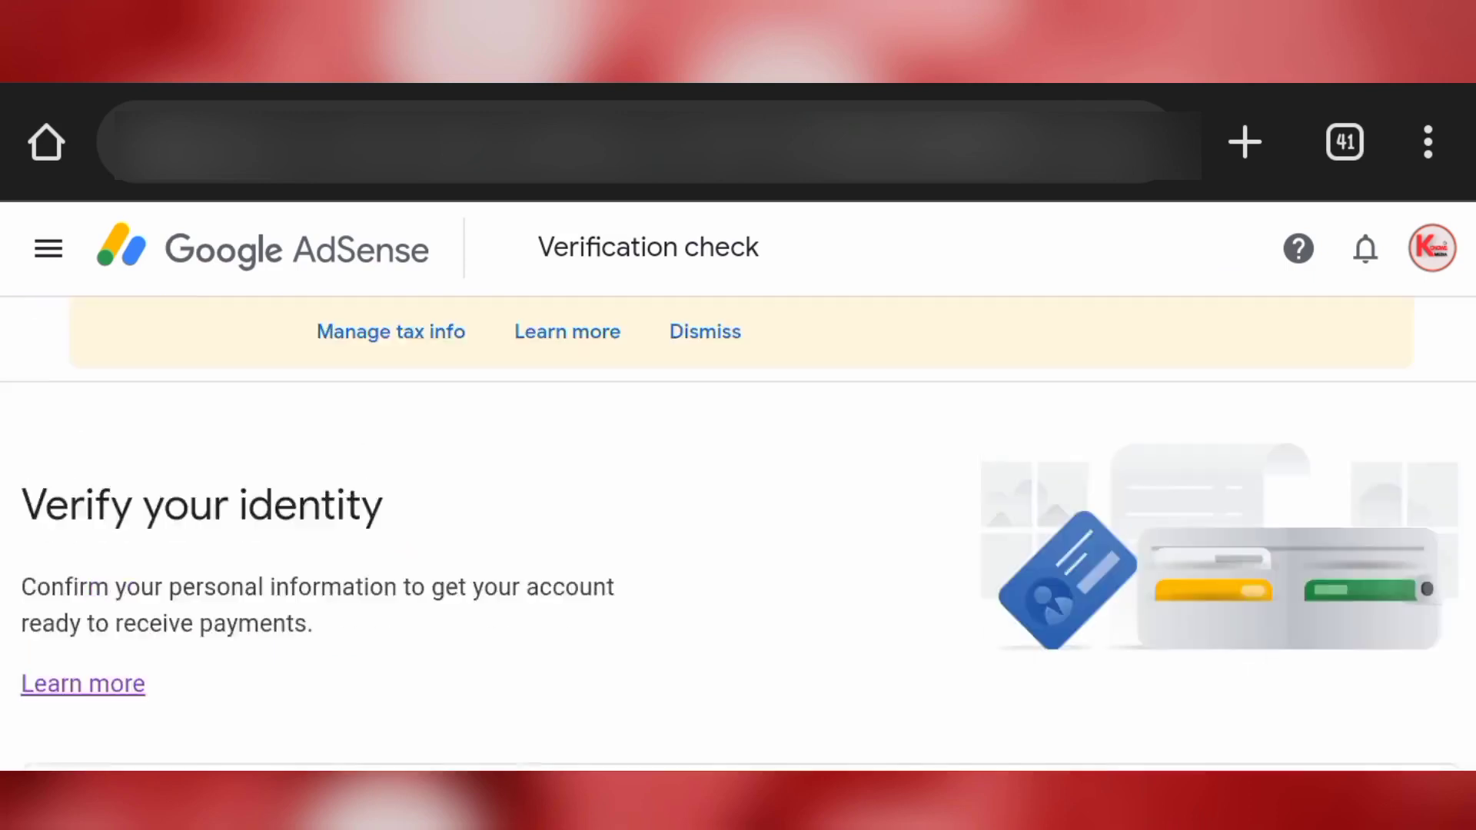
- Open AdSense for YouTube from the menu and review the Verify address warning card
click(47, 248)
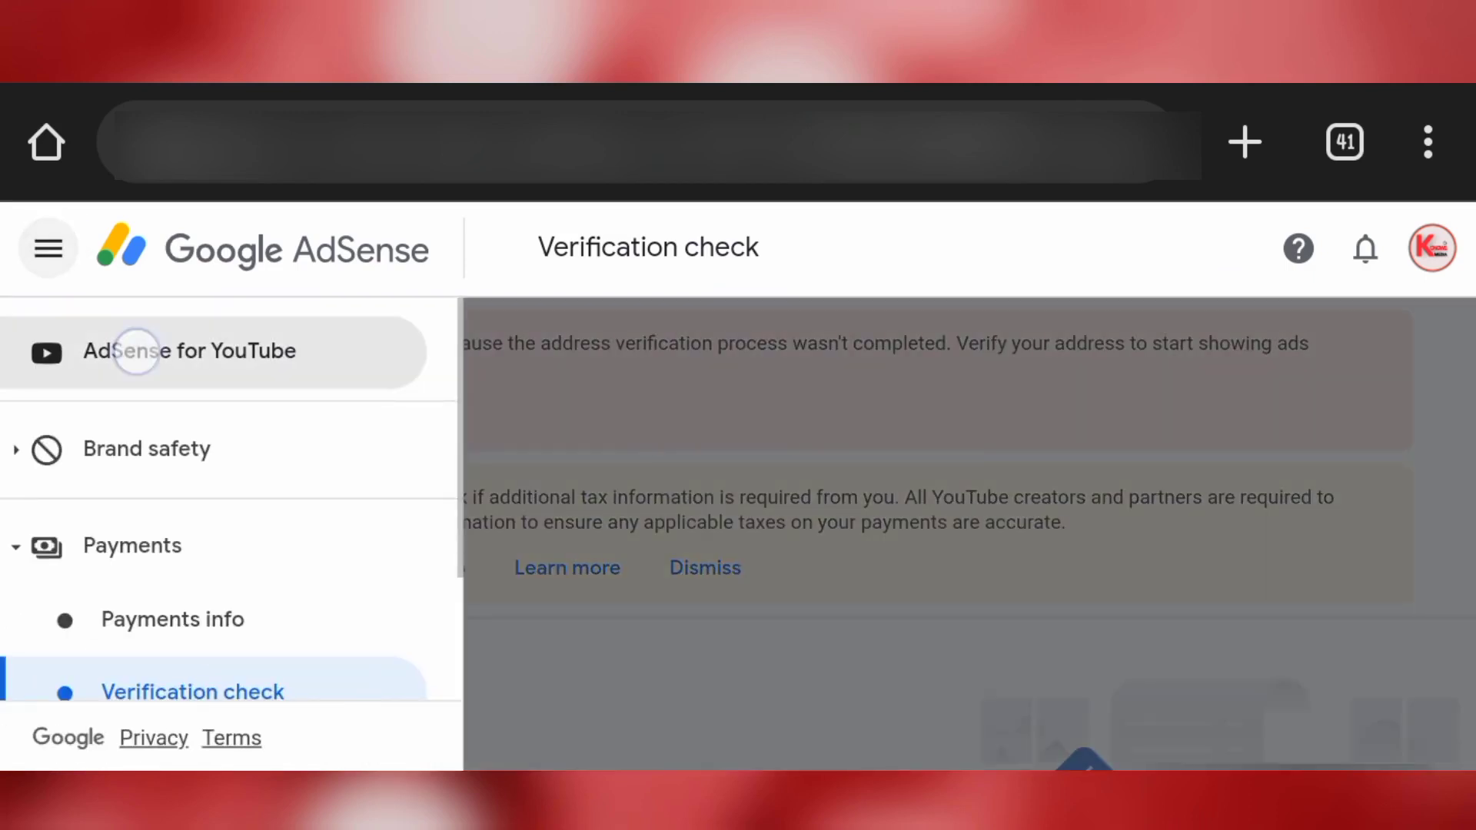
click(190, 351)
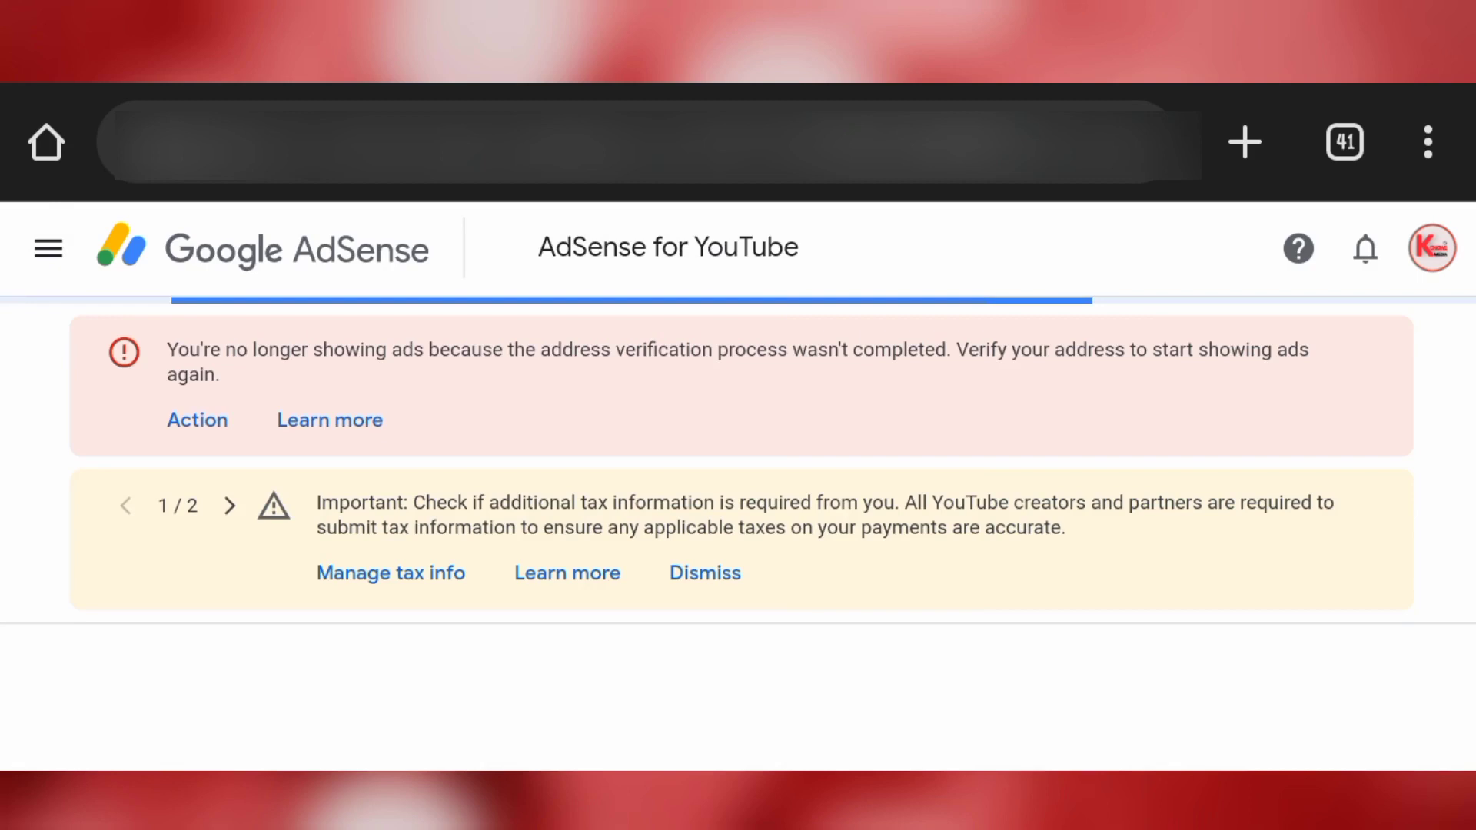
scroll(down, 3)
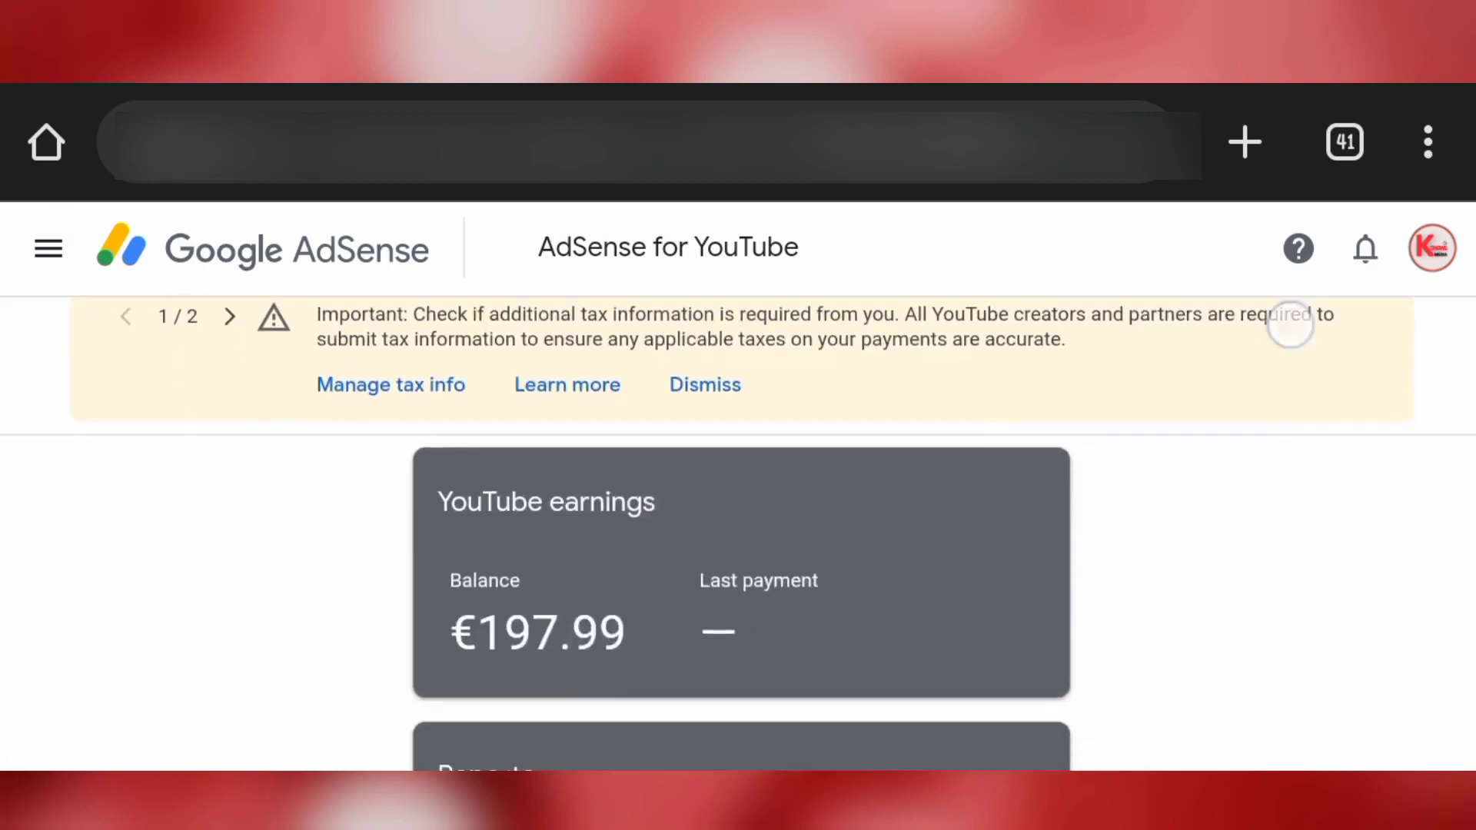
scroll(down, 3)
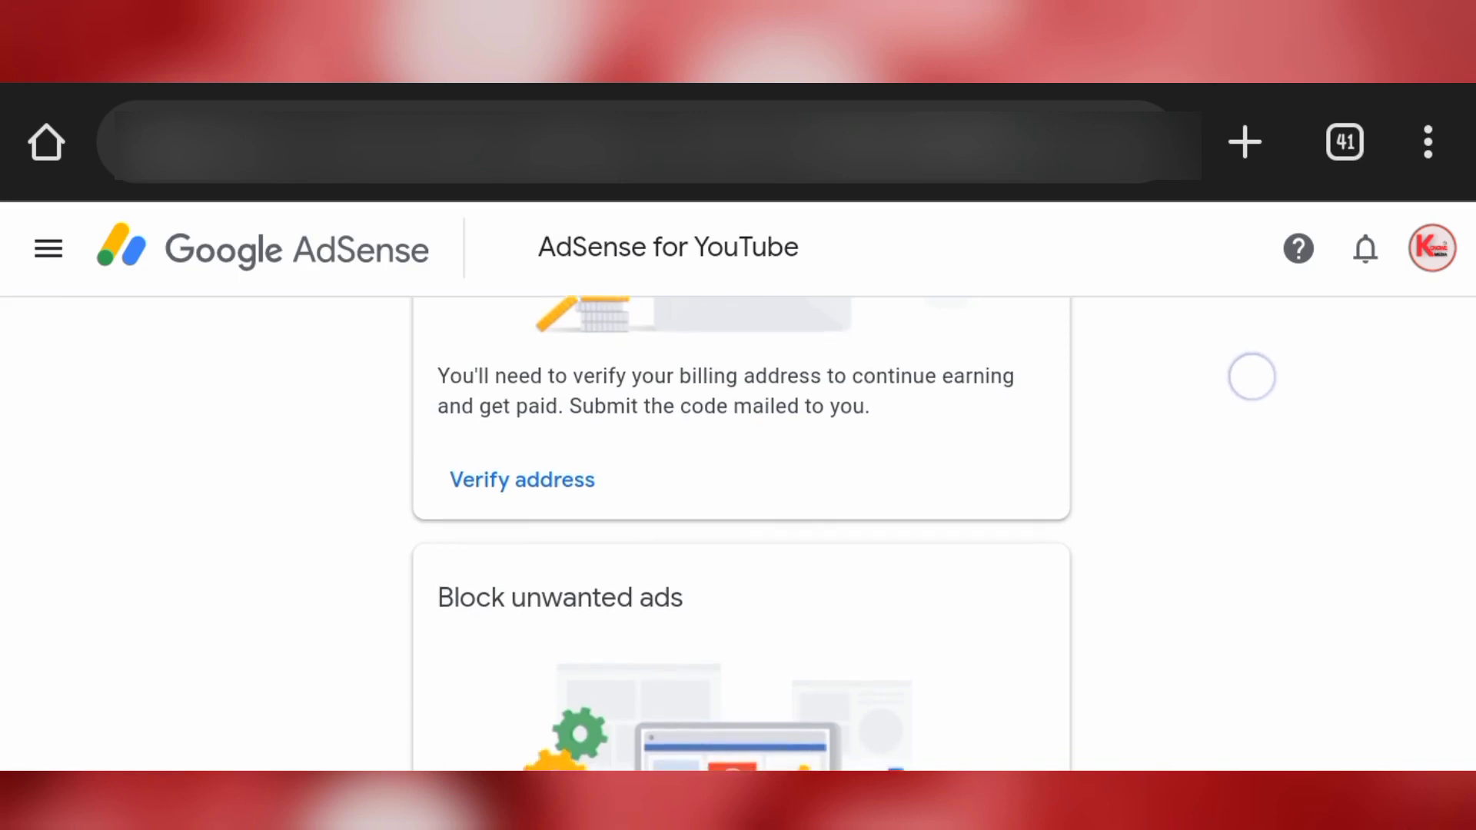
scroll(down, 3)
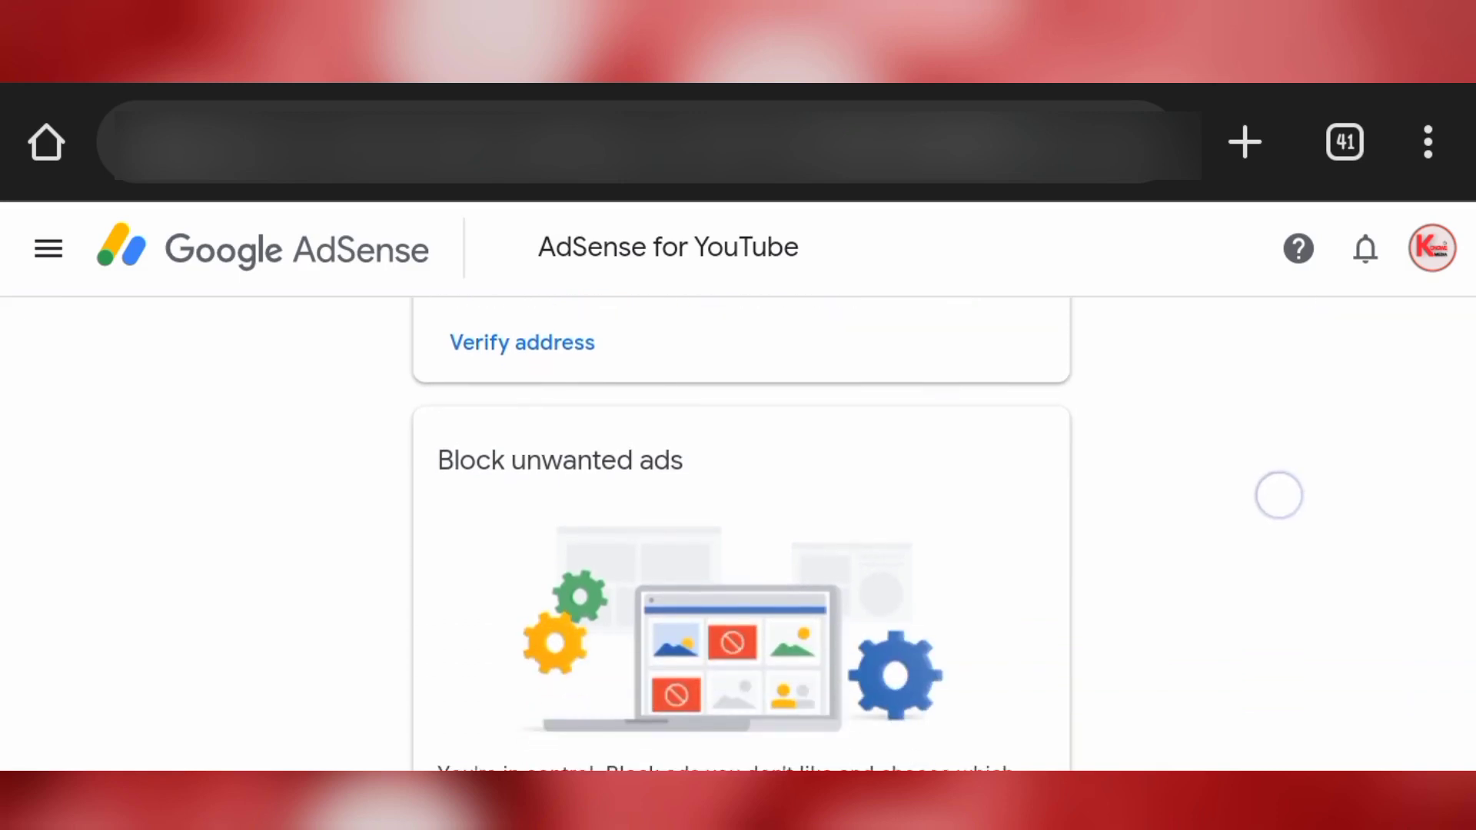
scroll(down, 3)
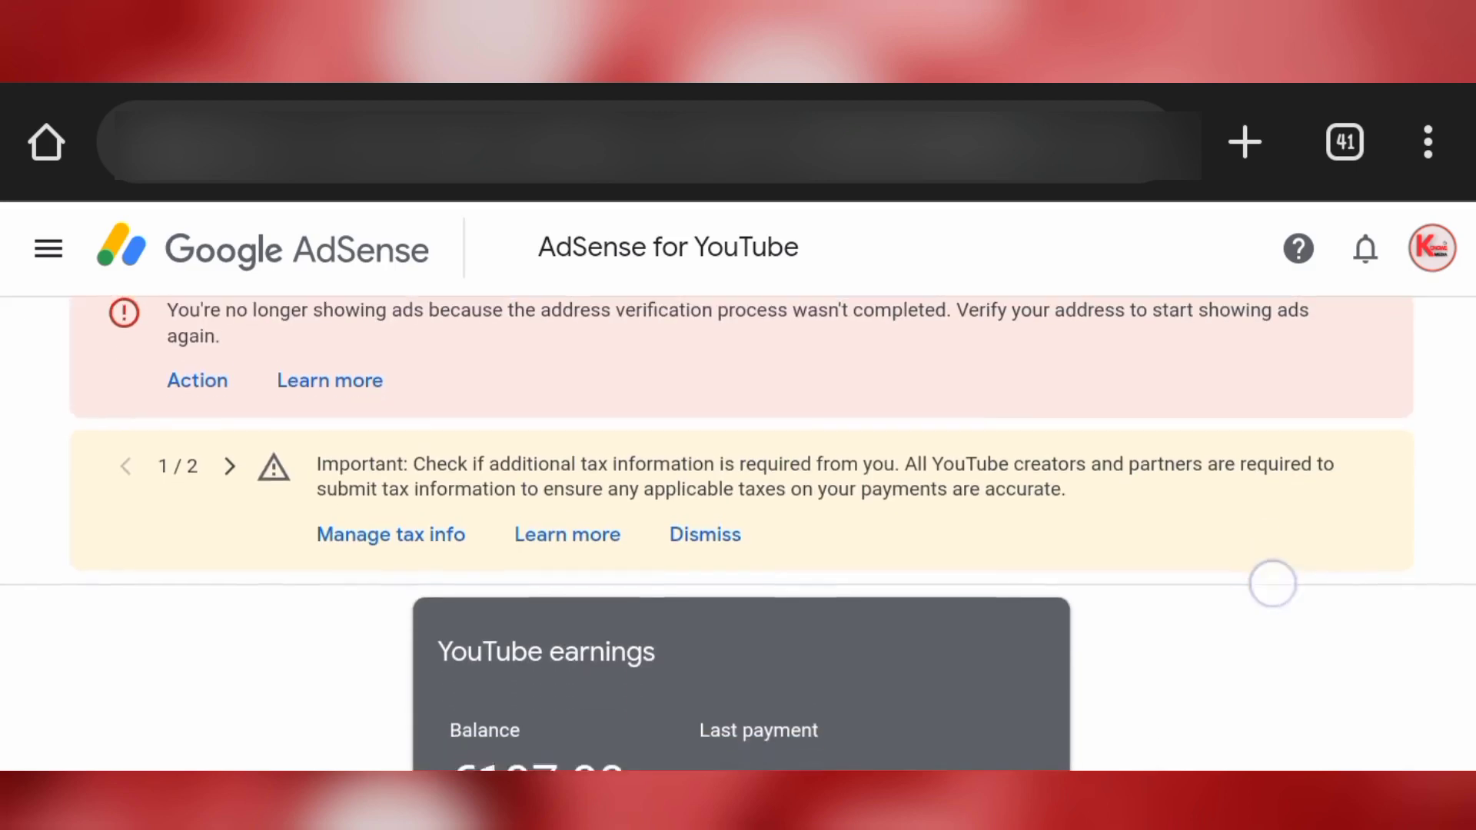
- Follow the menu's address verification help link to the Address verification (PIN) article
click(47, 248)
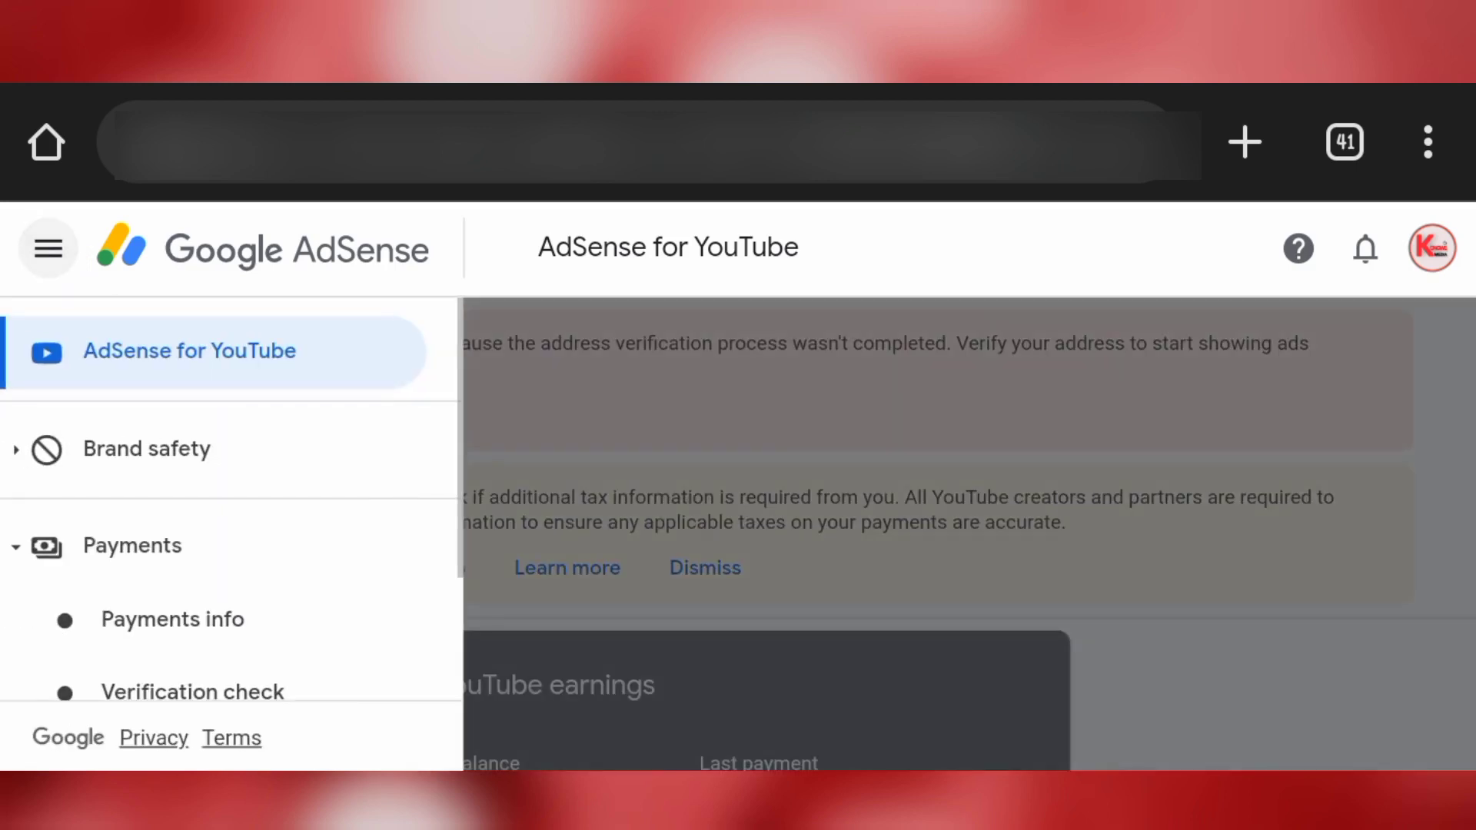
click(172, 619)
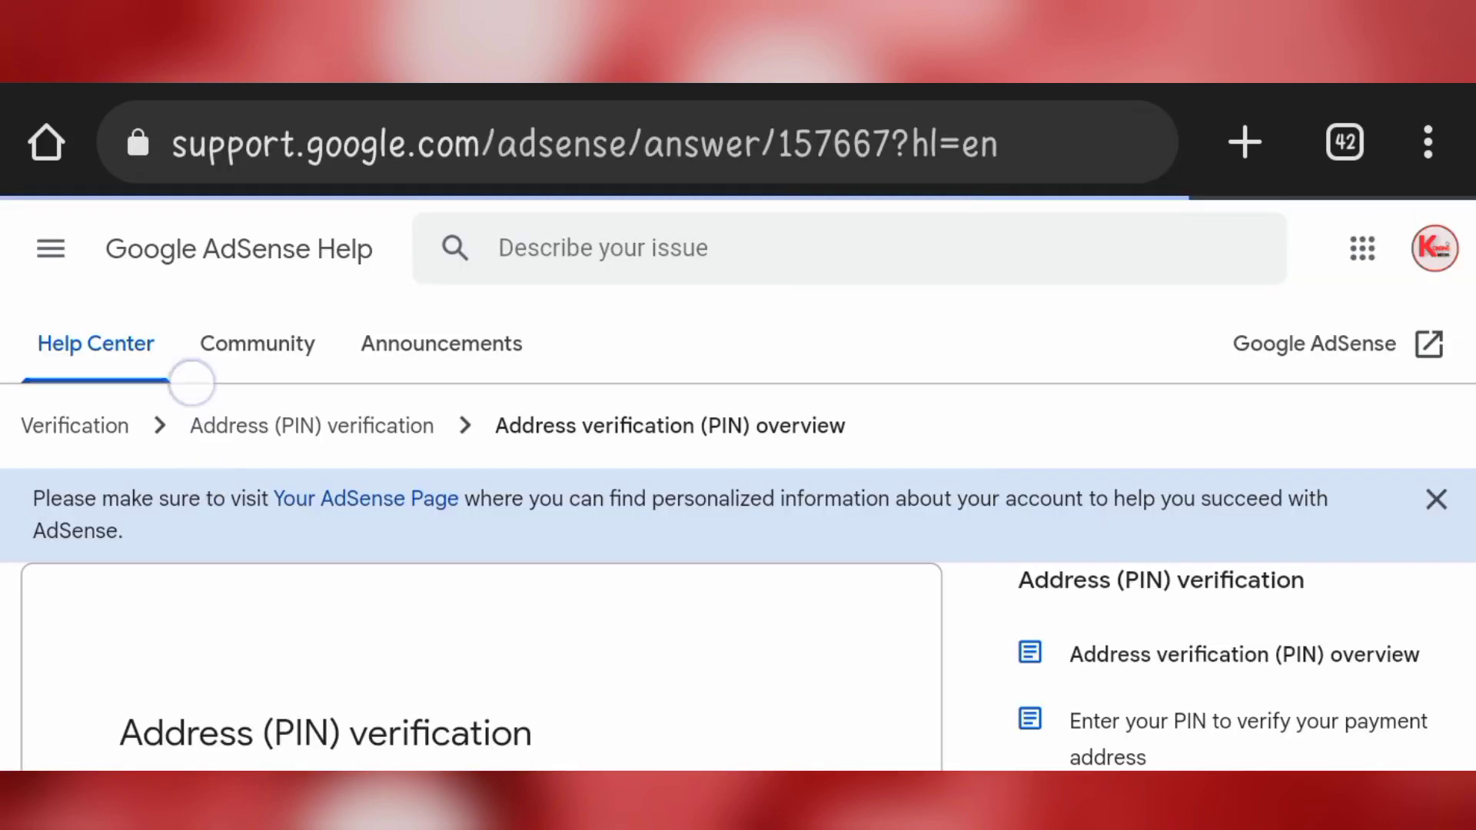
- Read the PIN overview article and follow the 'PIN troubleshooter' link
scroll(down, 3)
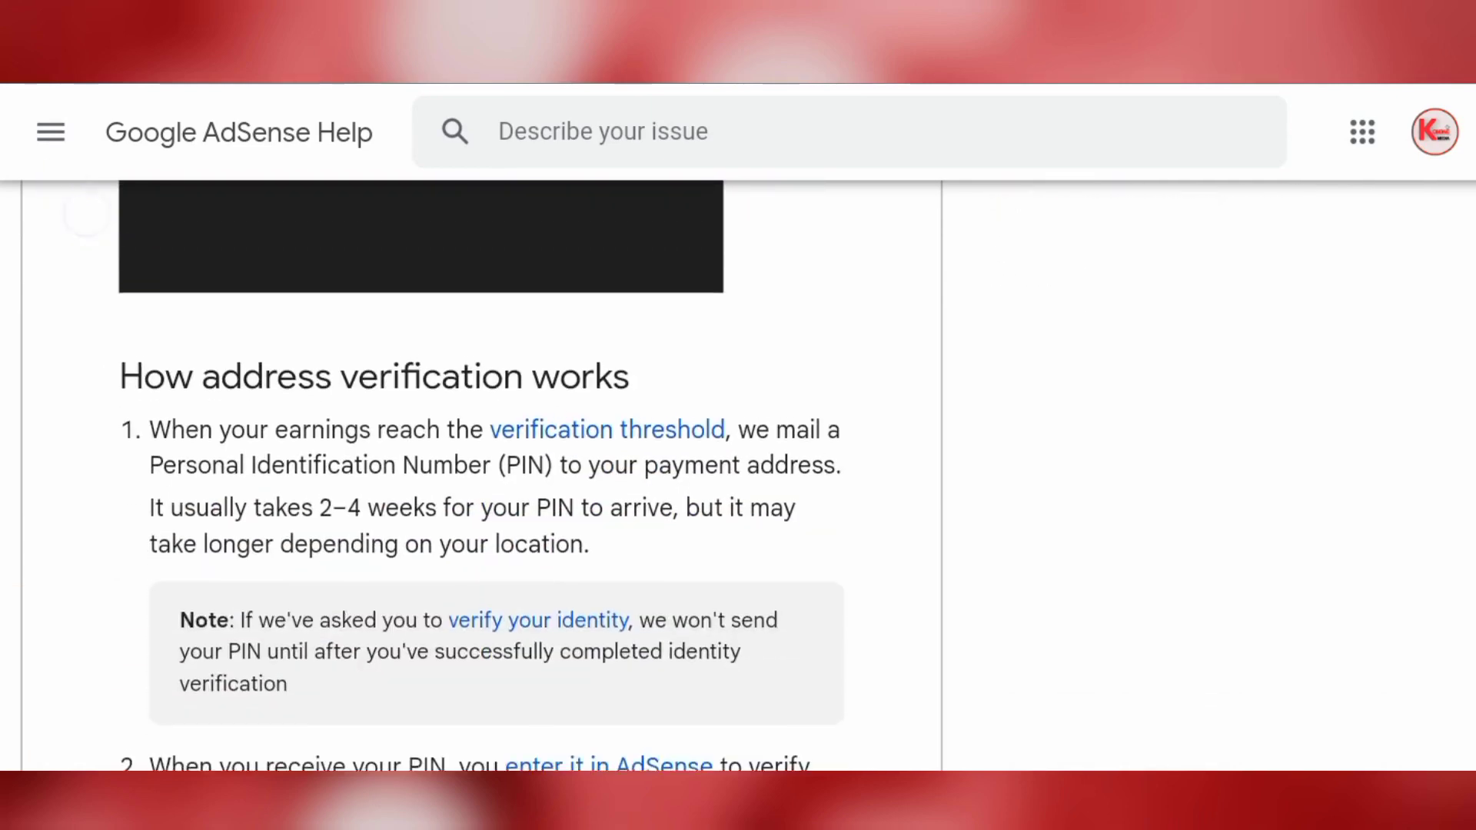
scroll(down, 3)
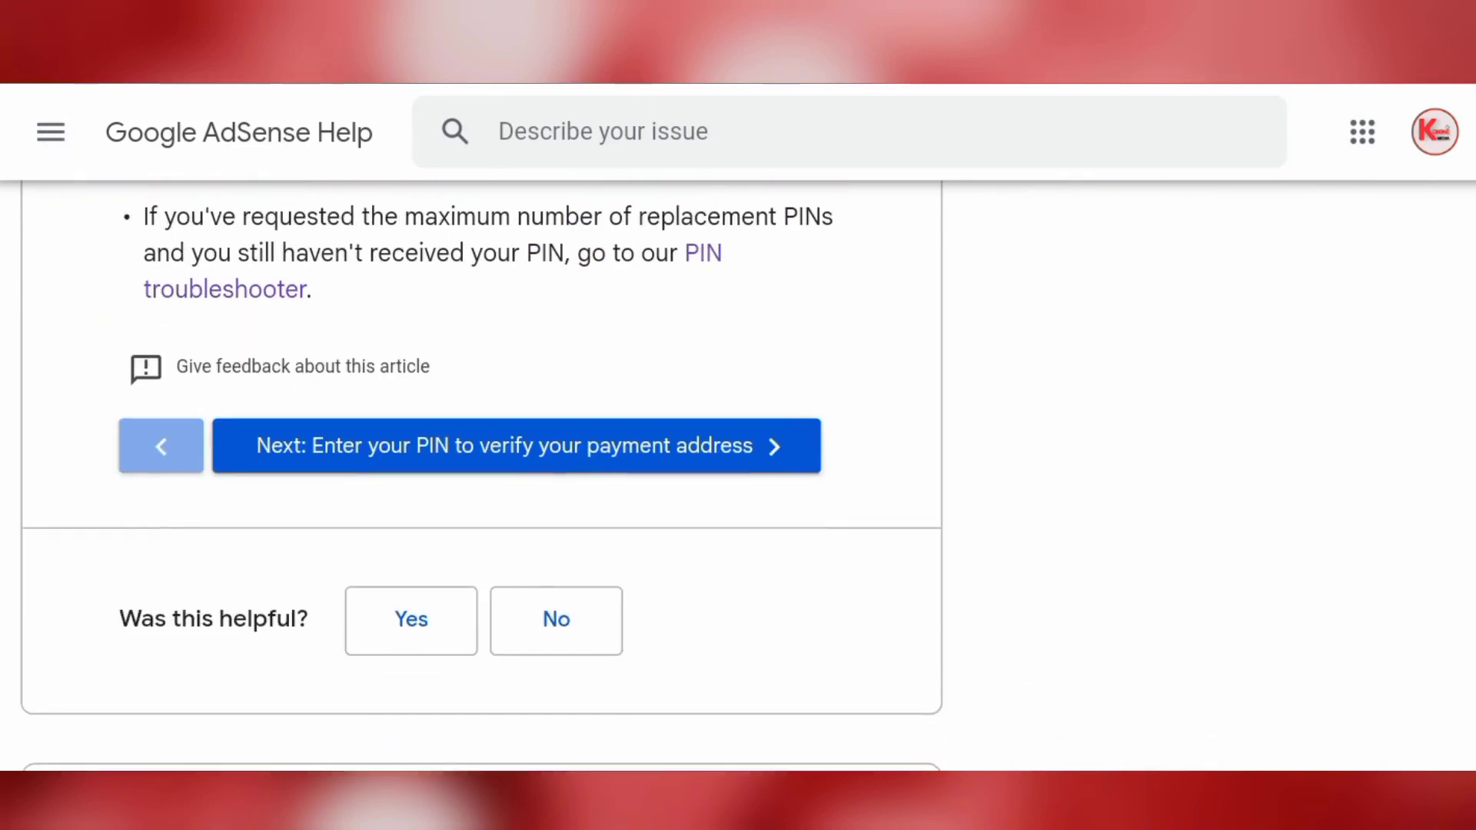
click(516, 445)
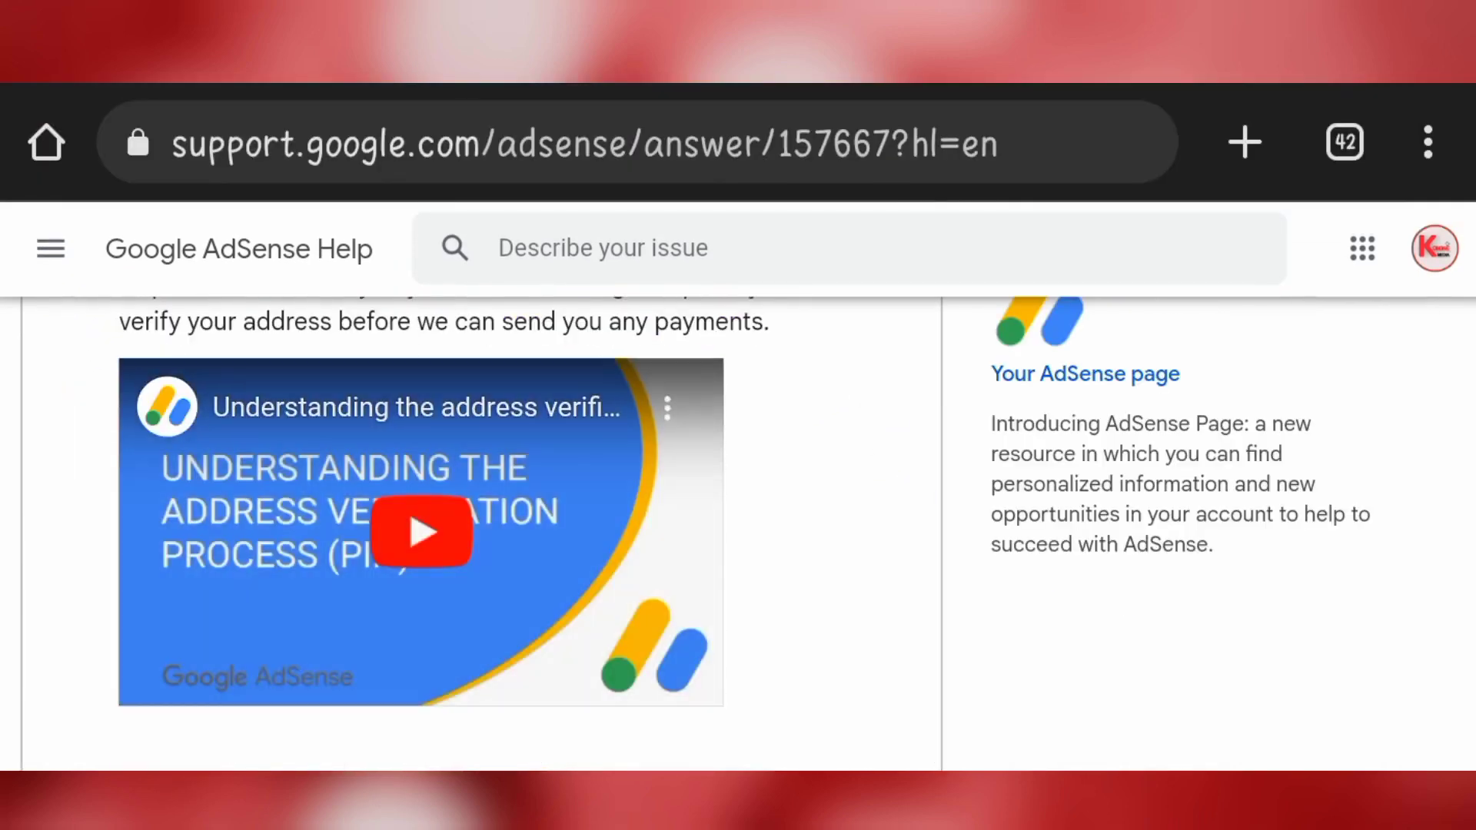
scroll(down, 3)
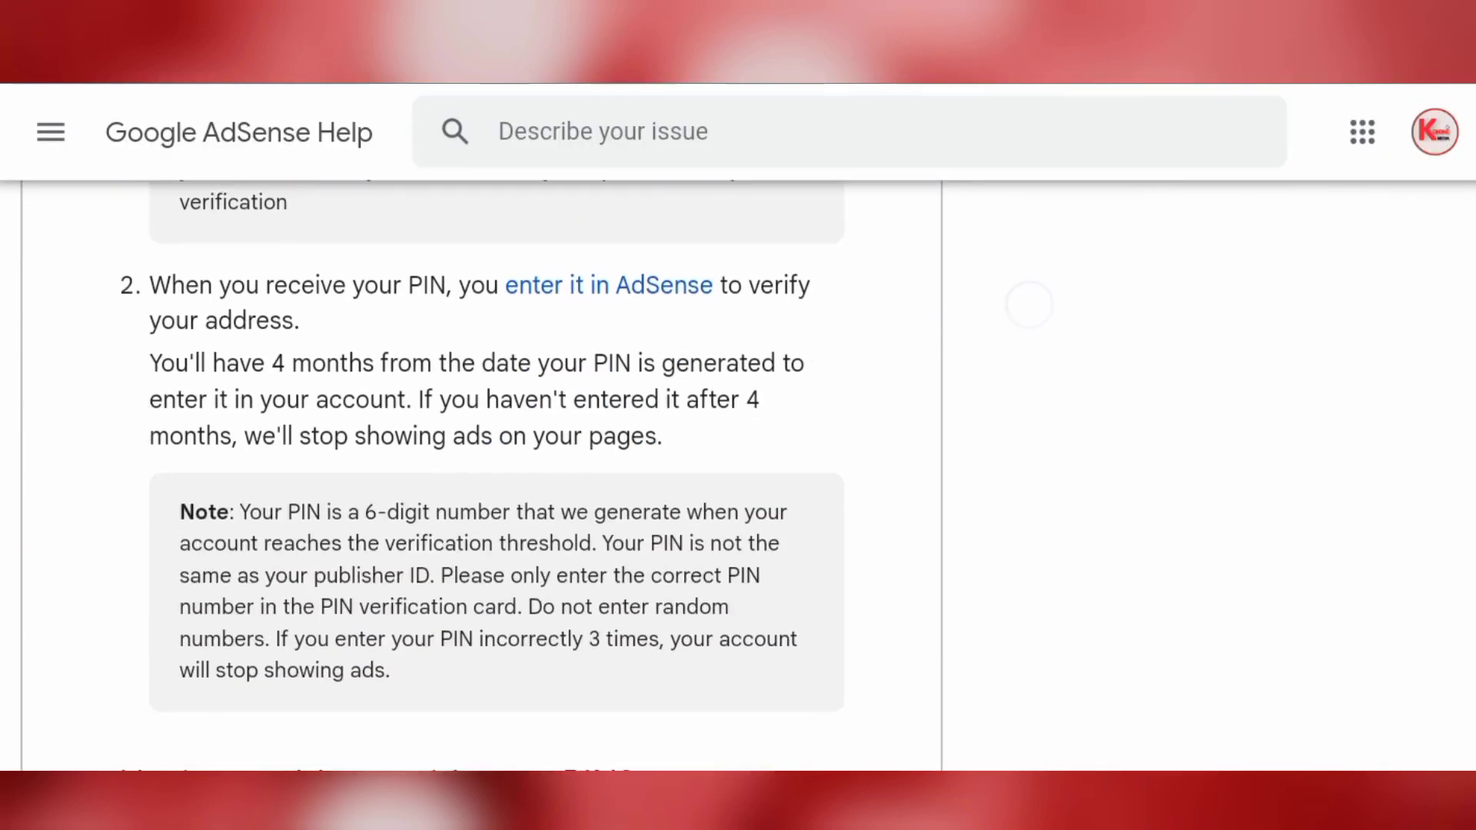
scroll(down, 3)
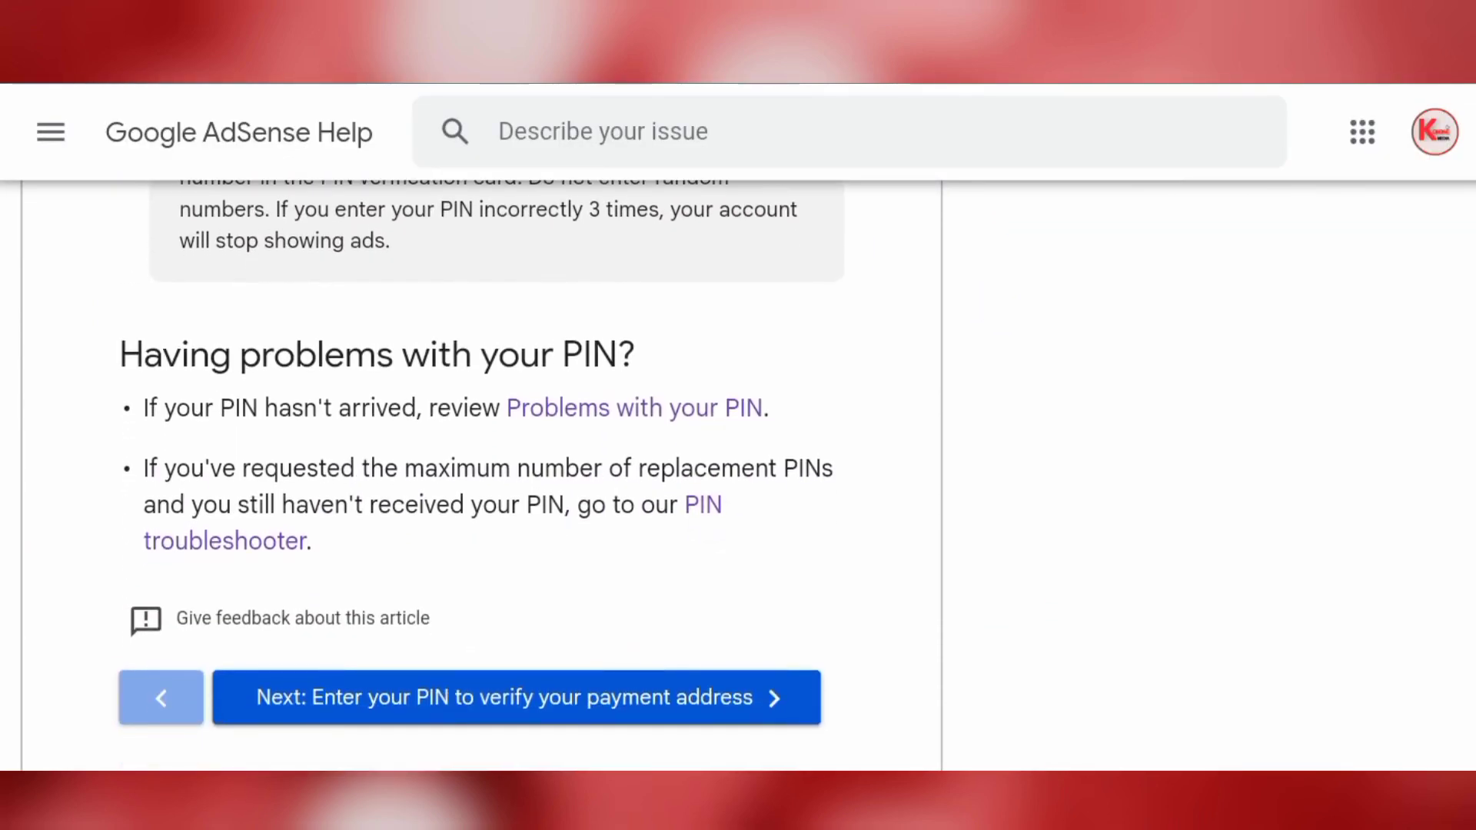
click(515, 697)
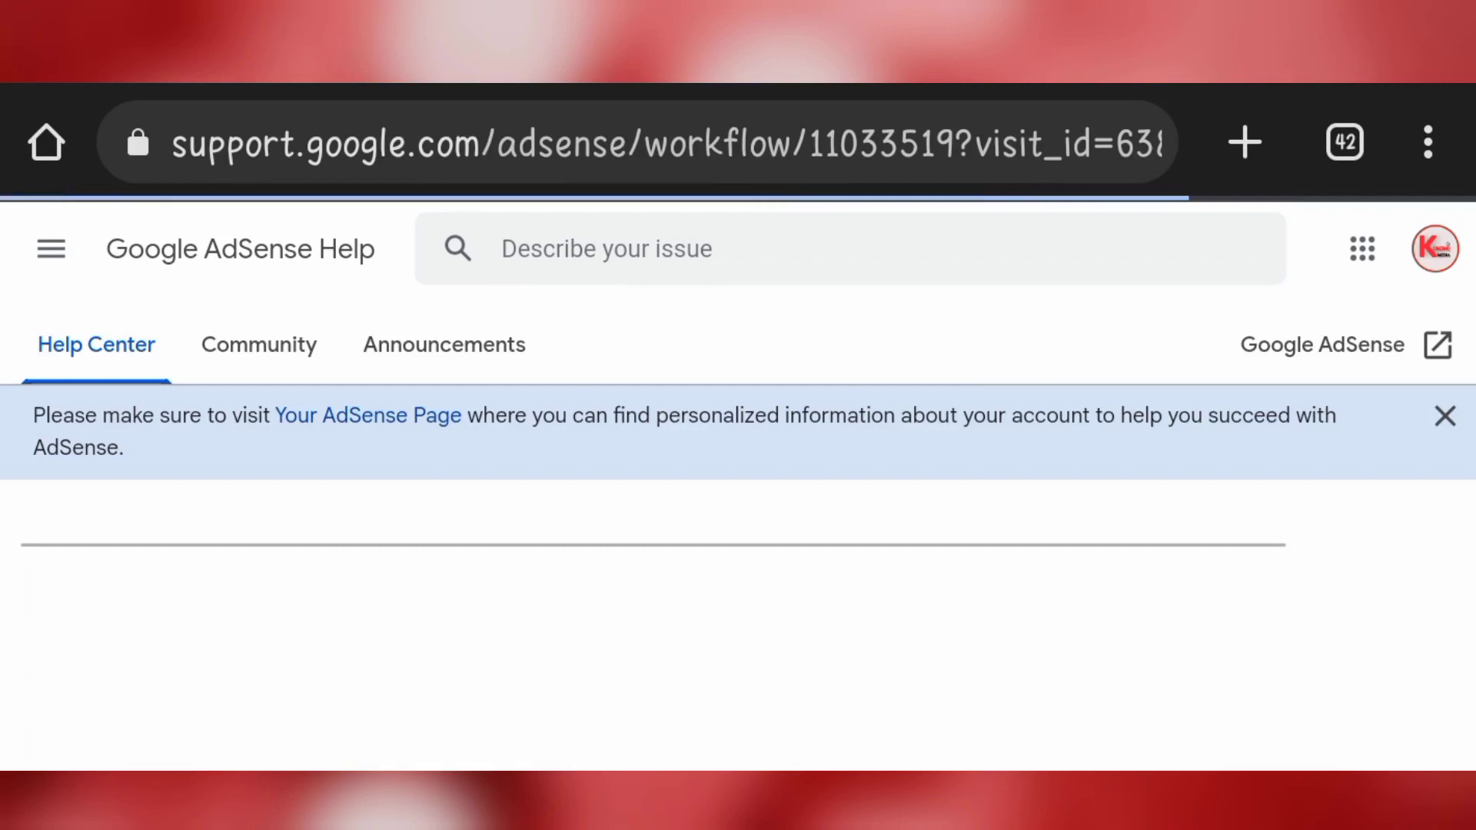
- Answer 'No, I have not received my PIN' and open the contact form
scroll(down, 3)
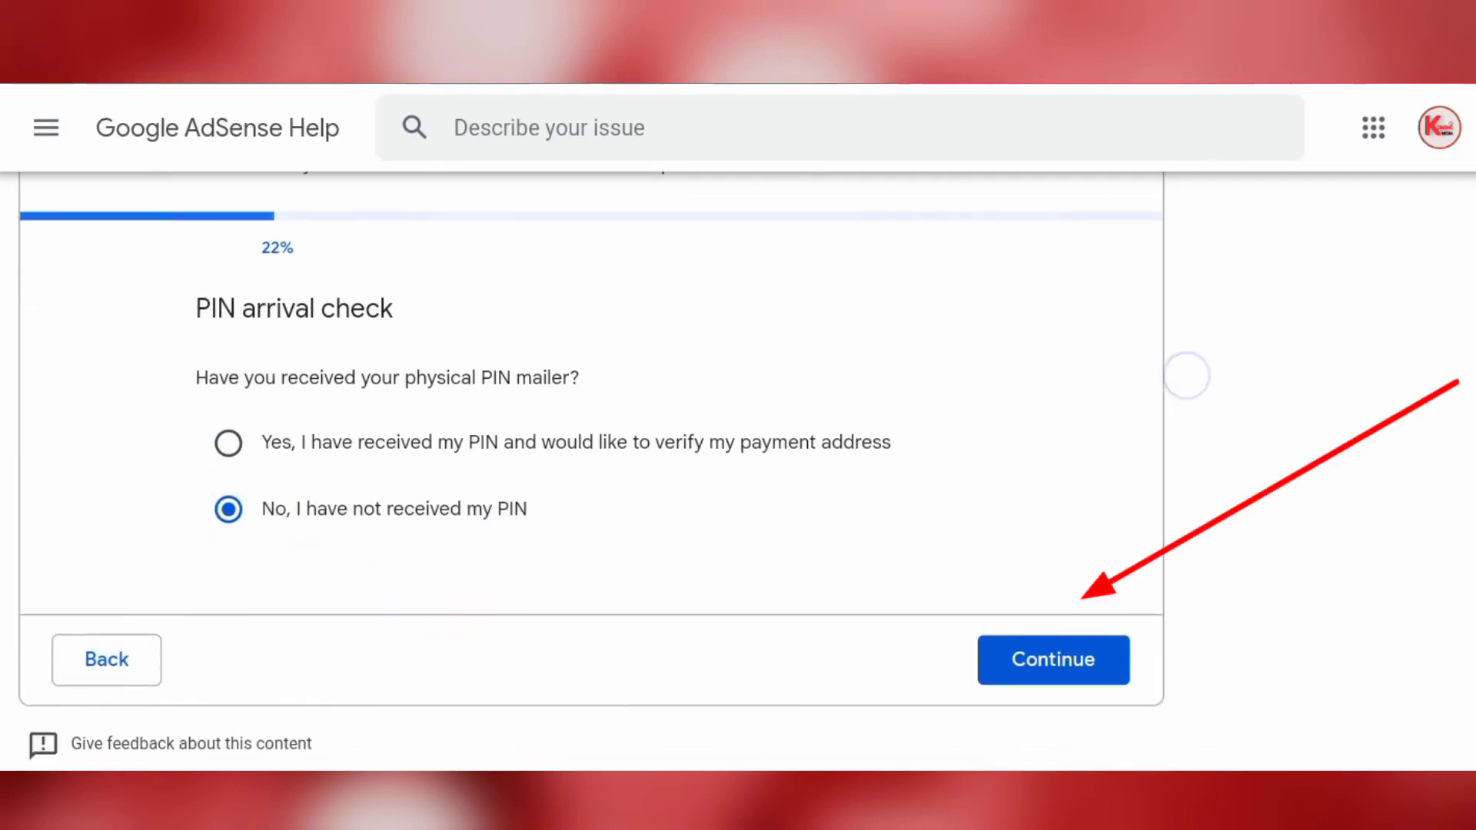
click(1052, 658)
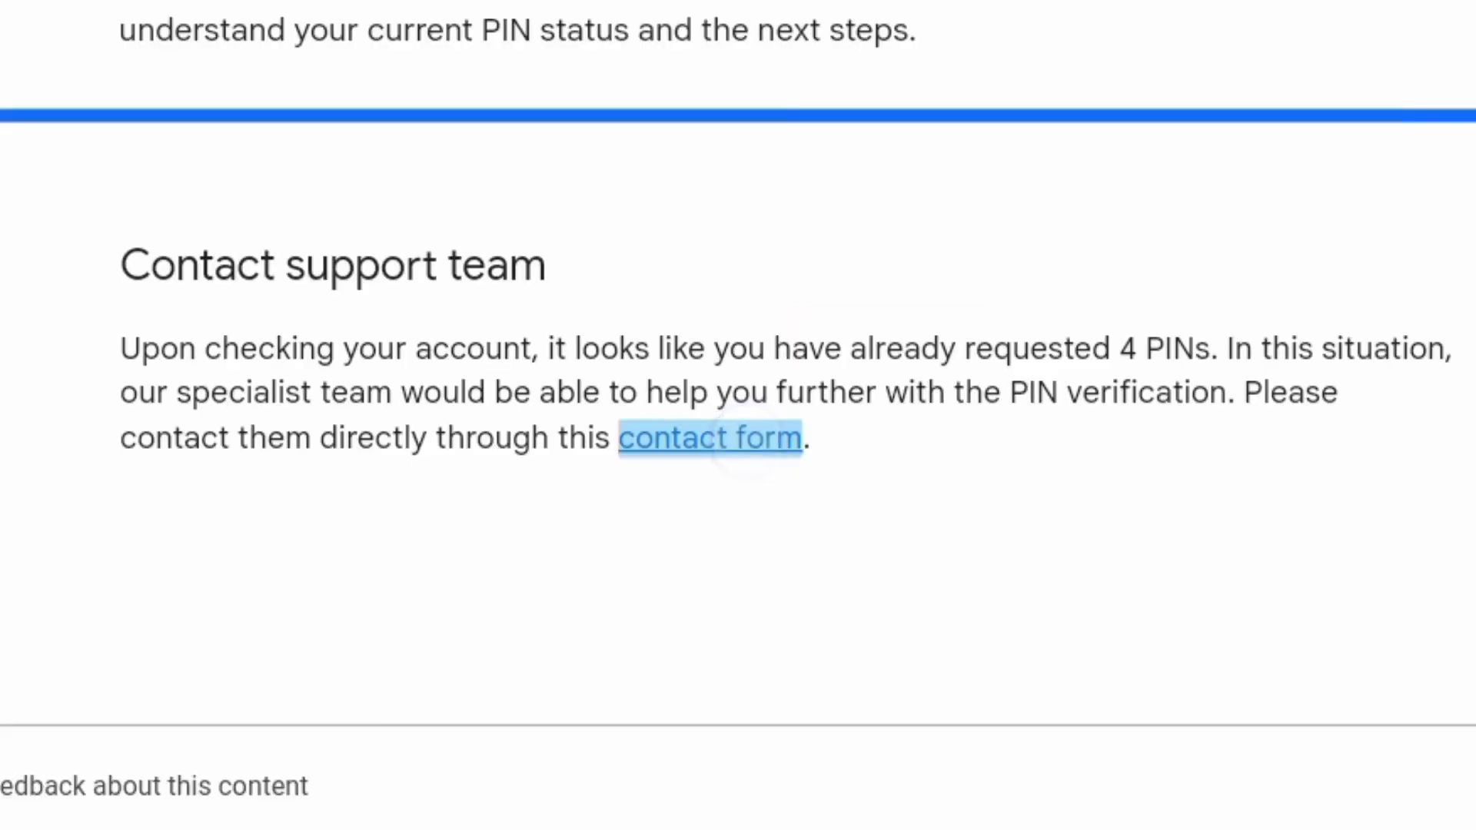
click(710, 437)
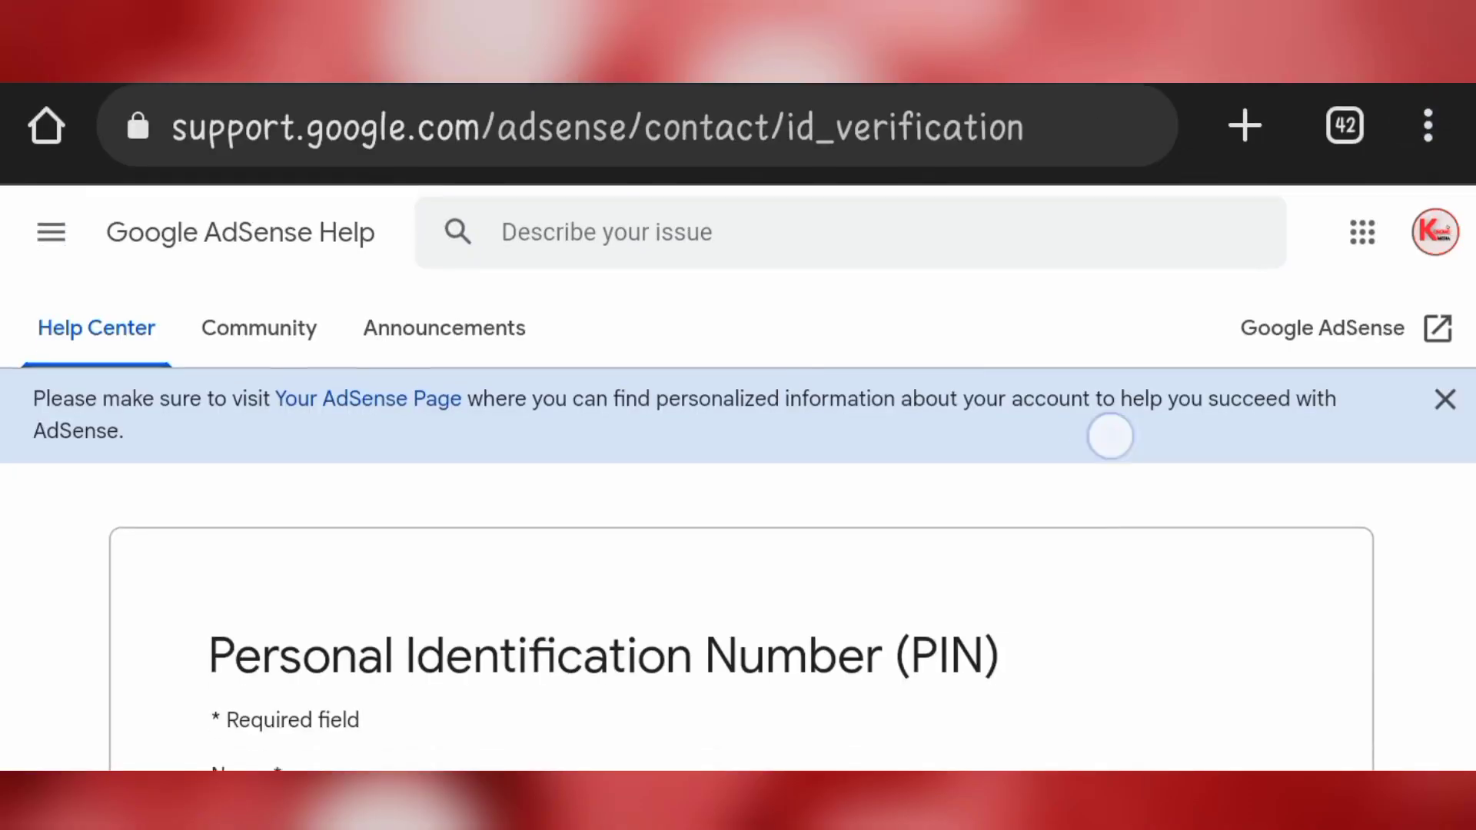
- Fill in the Publisher ID and reach the 'Submit an attachment' section
scroll(down, 3)
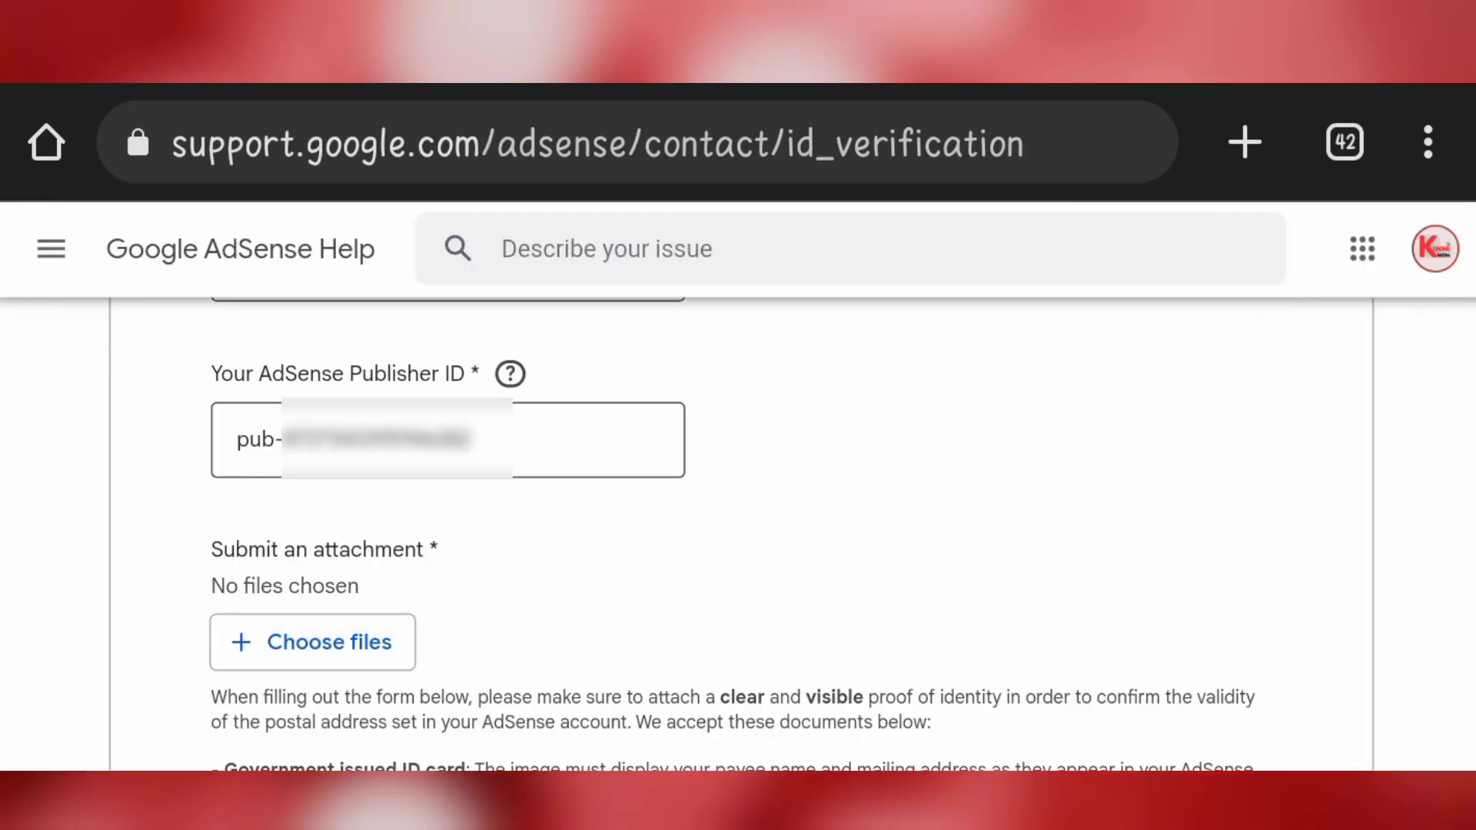
scroll(down, 3)
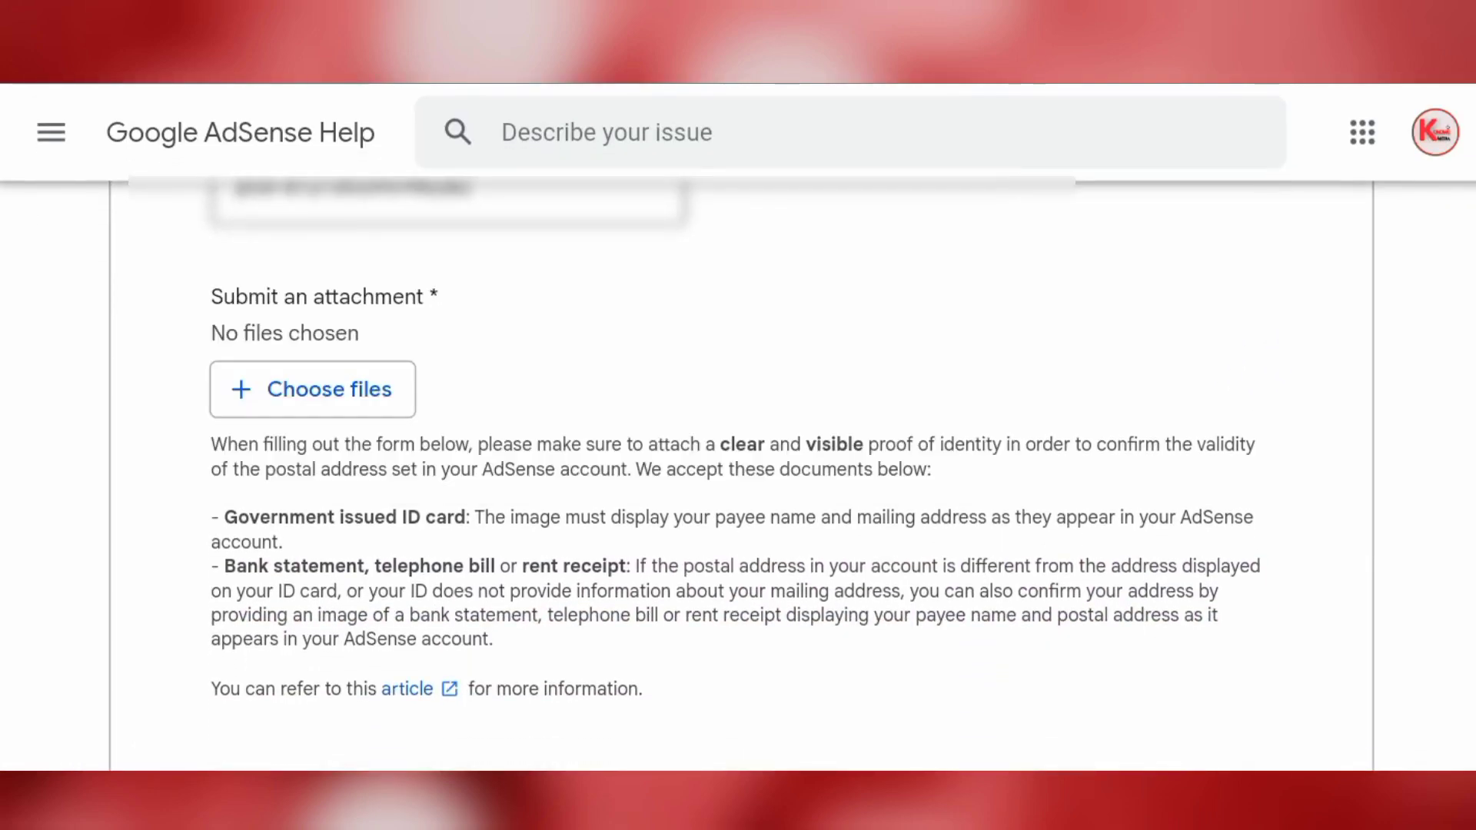
- Attach the identity document images from Downloads to the contact form
click(313, 389)
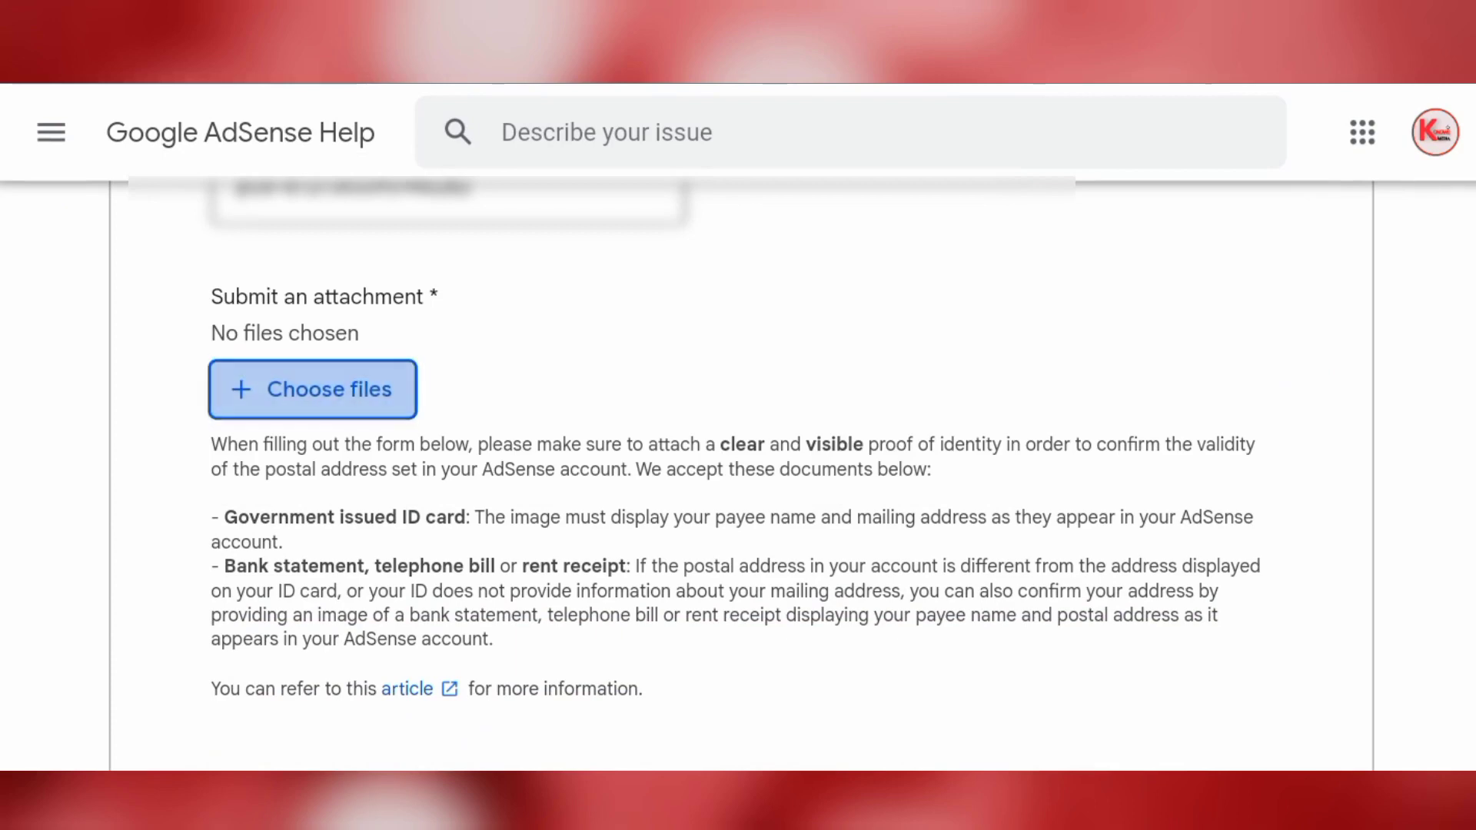
click(313, 389)
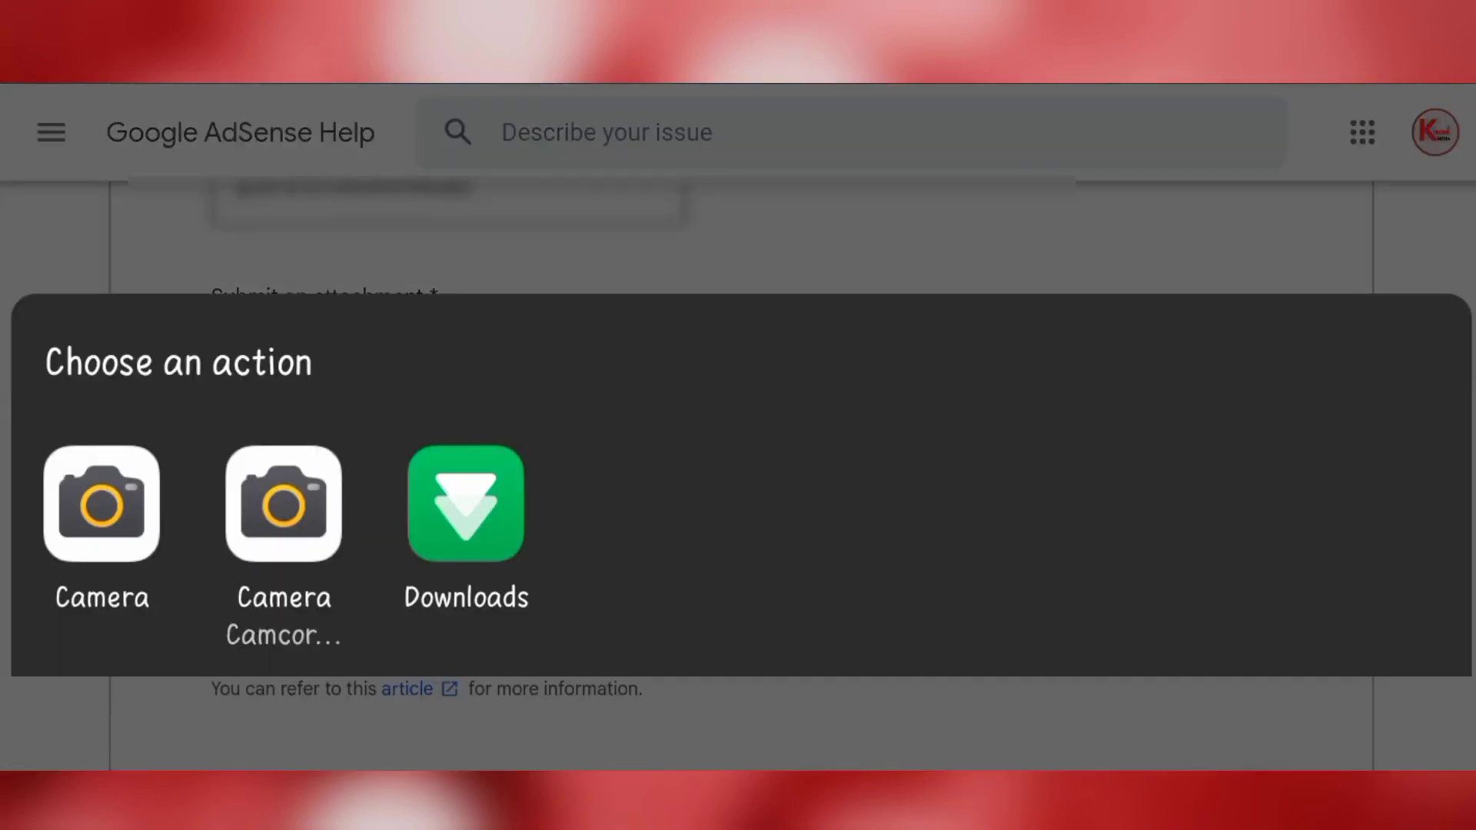
click(465, 503)
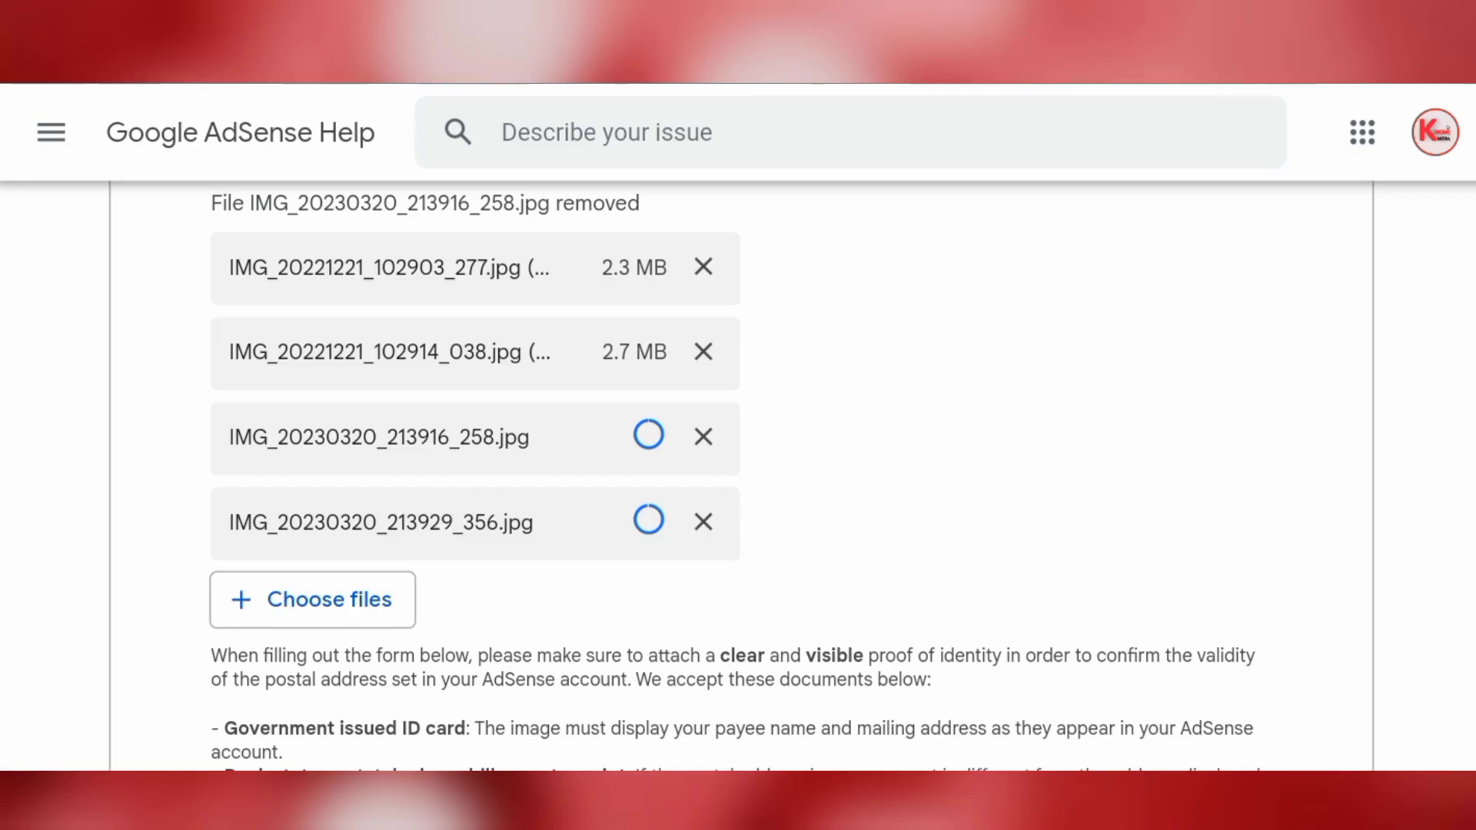
- Submit the PIN contact form to AdSense Support
scroll(down, 3)
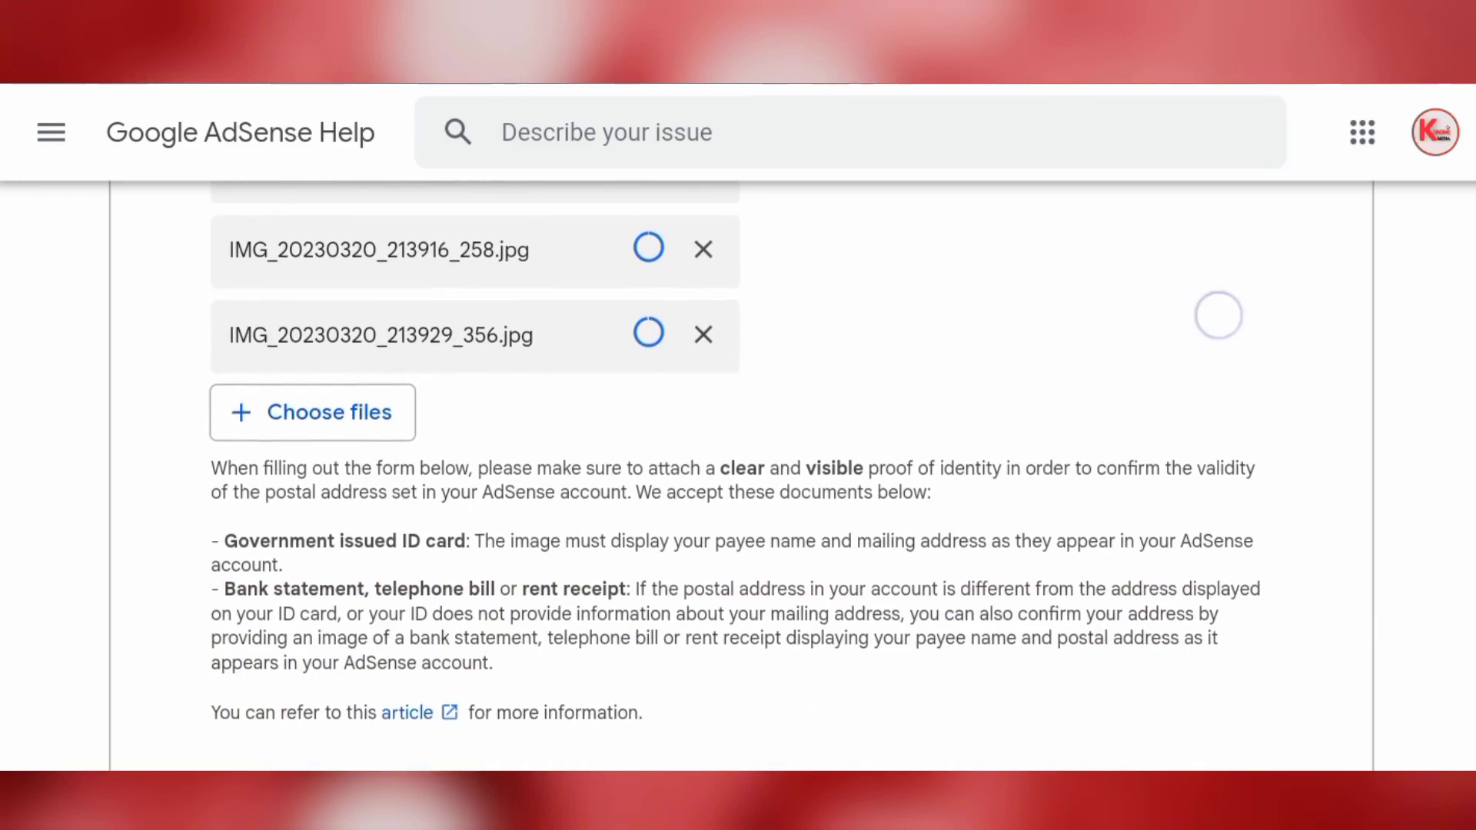
scroll(down, 3)
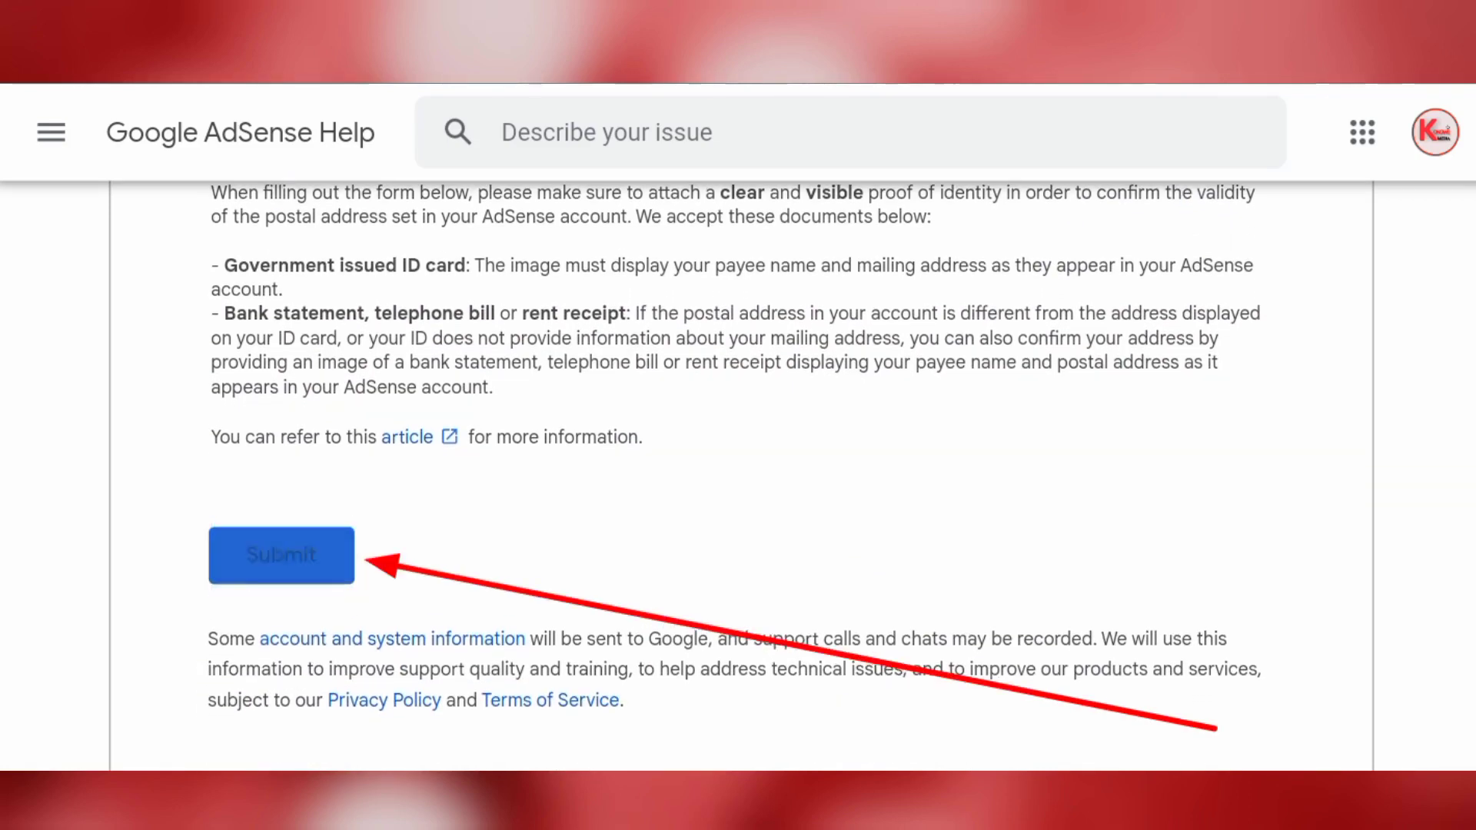
click(281, 554)
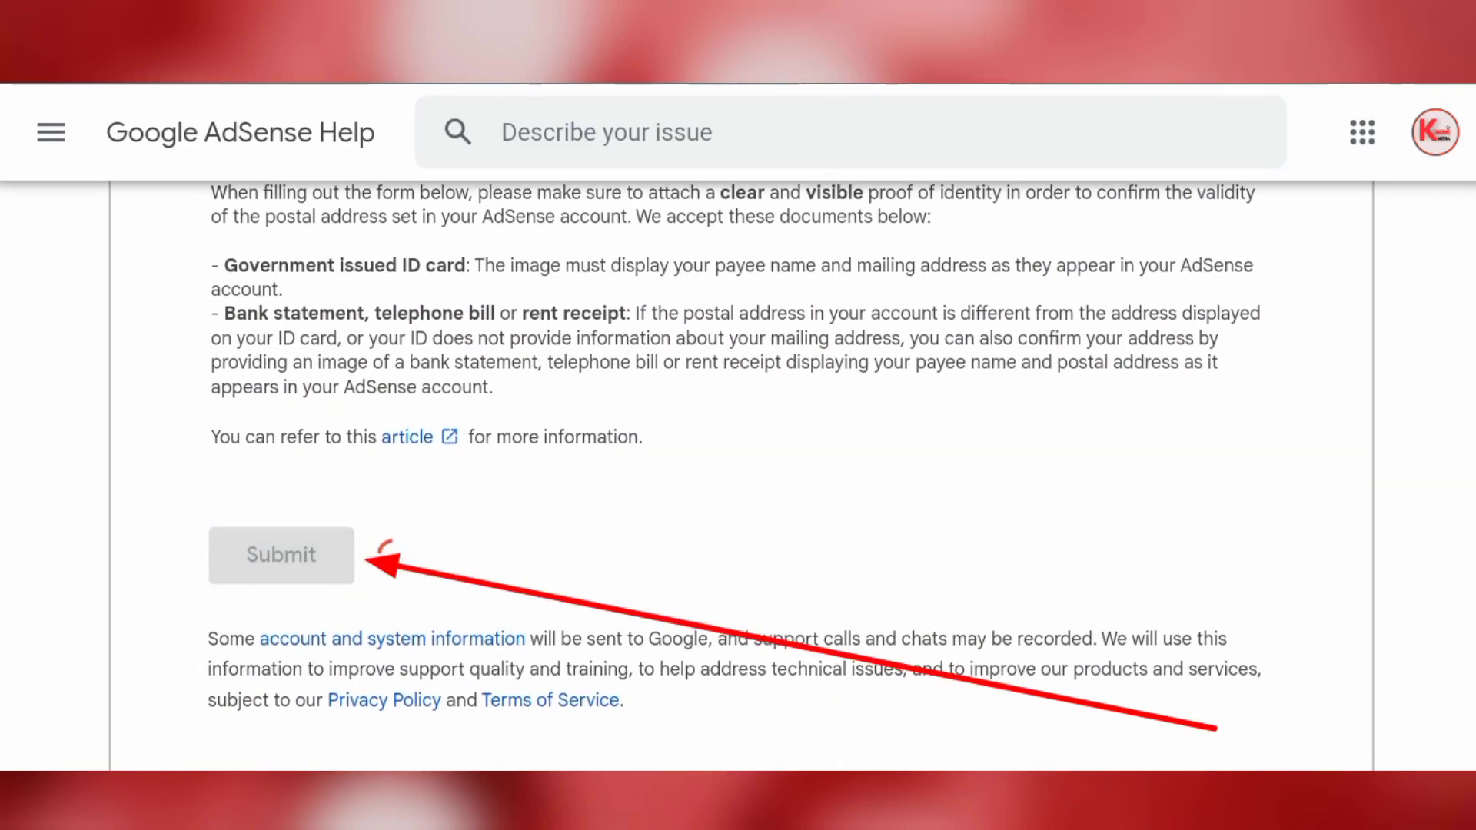
click(280, 554)
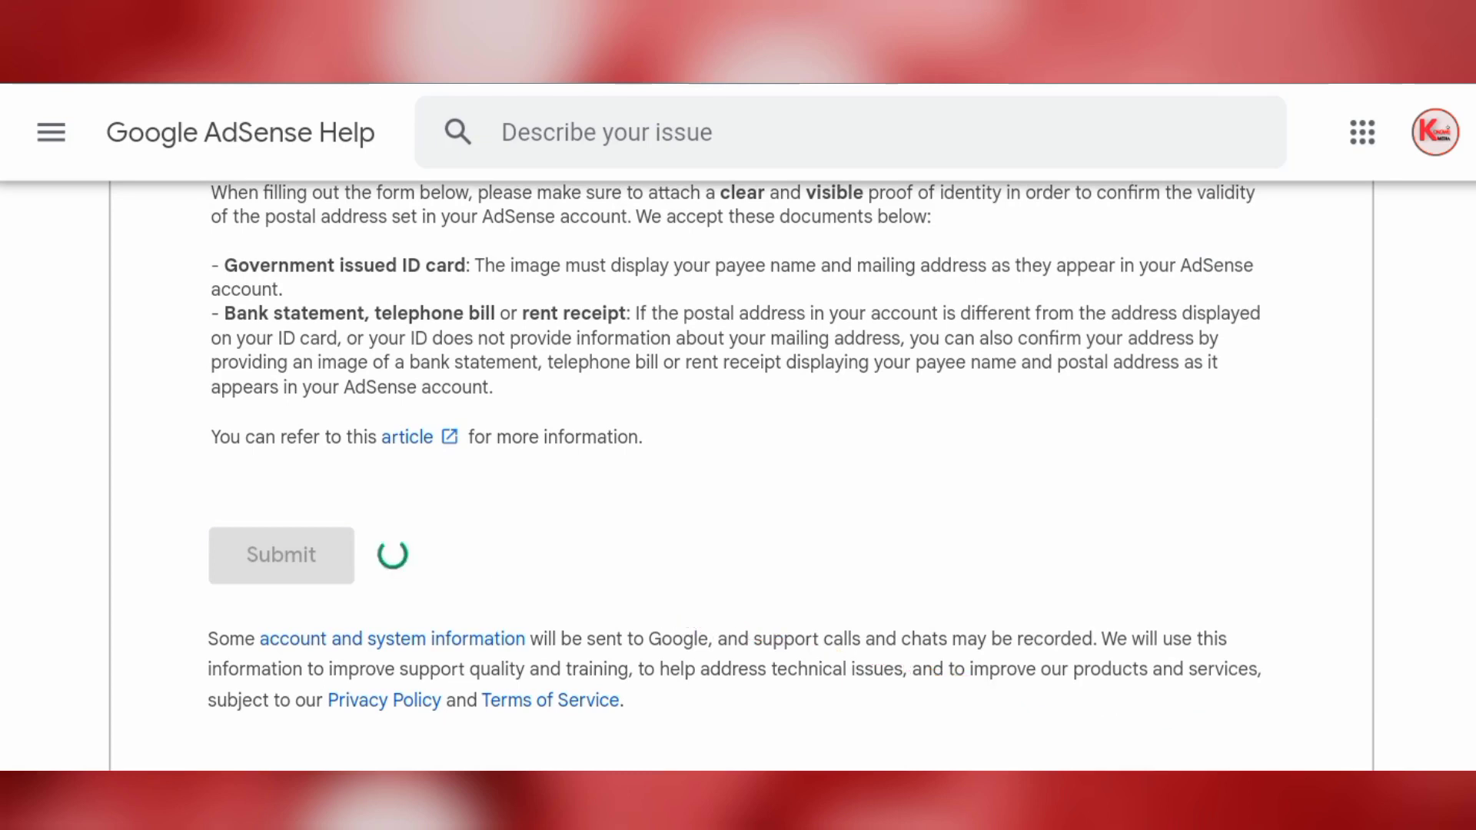
click(280, 554)
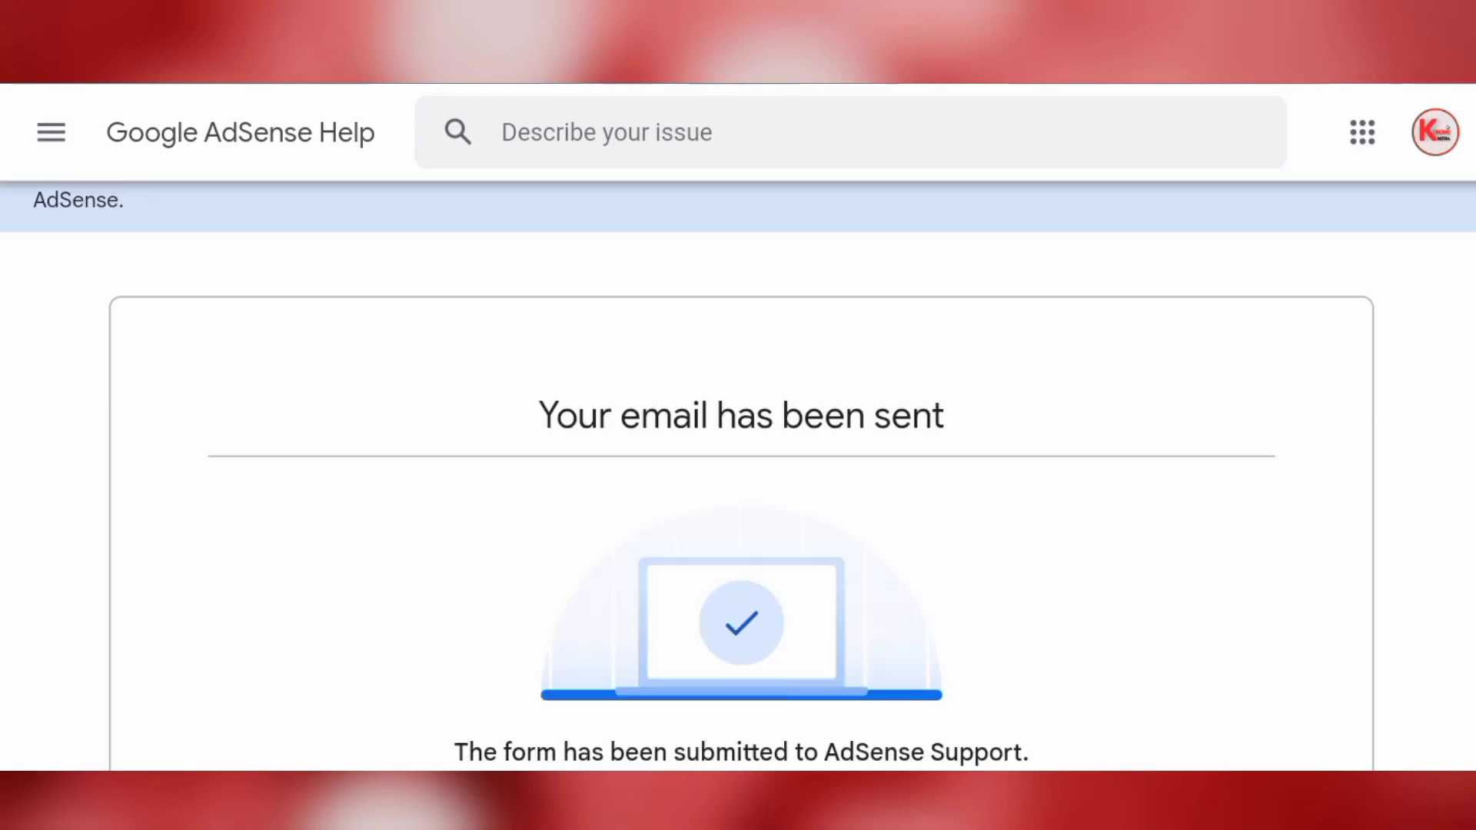
scroll(down, 3)
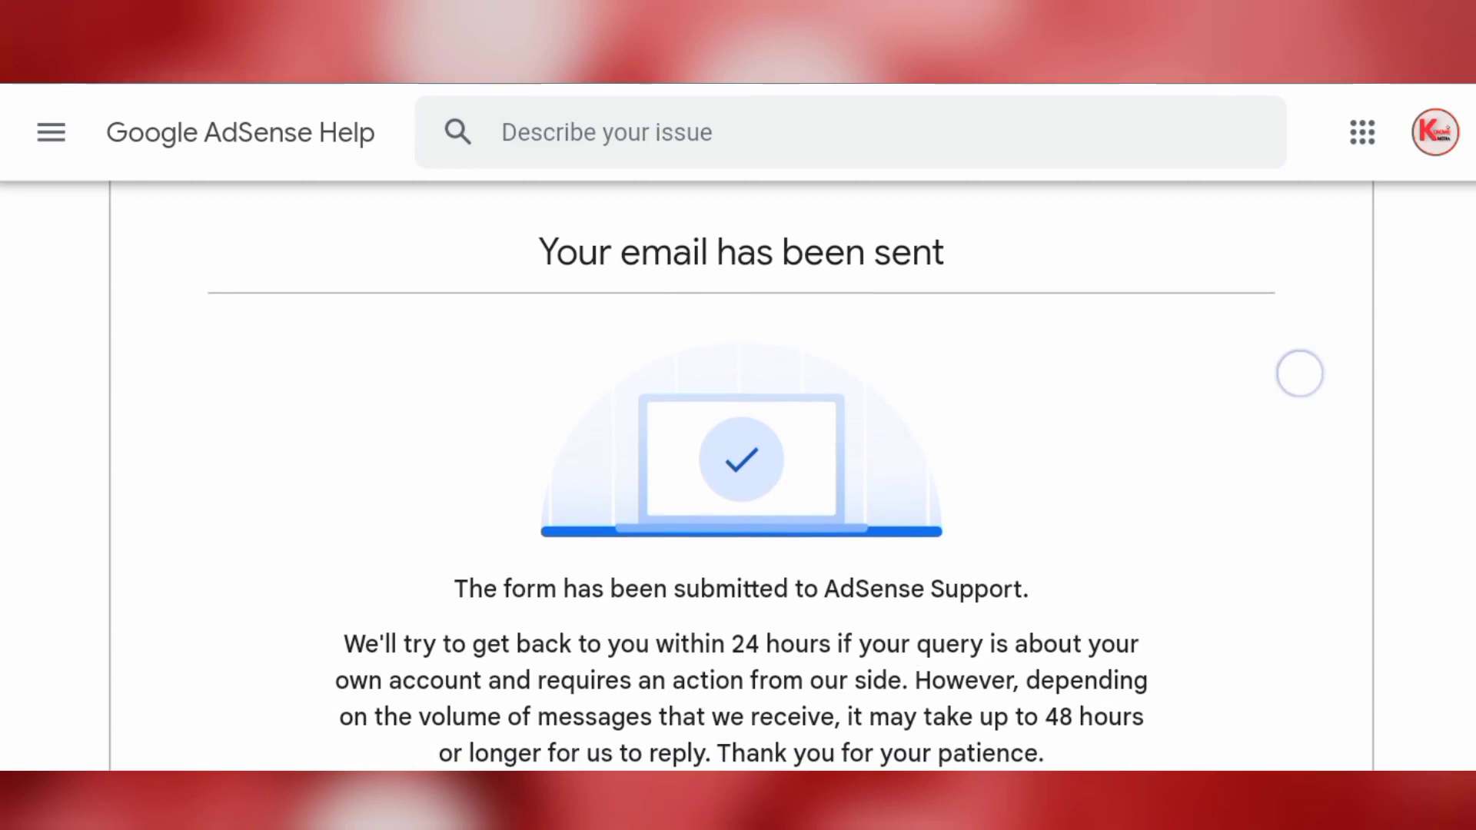
scroll(down, 3)
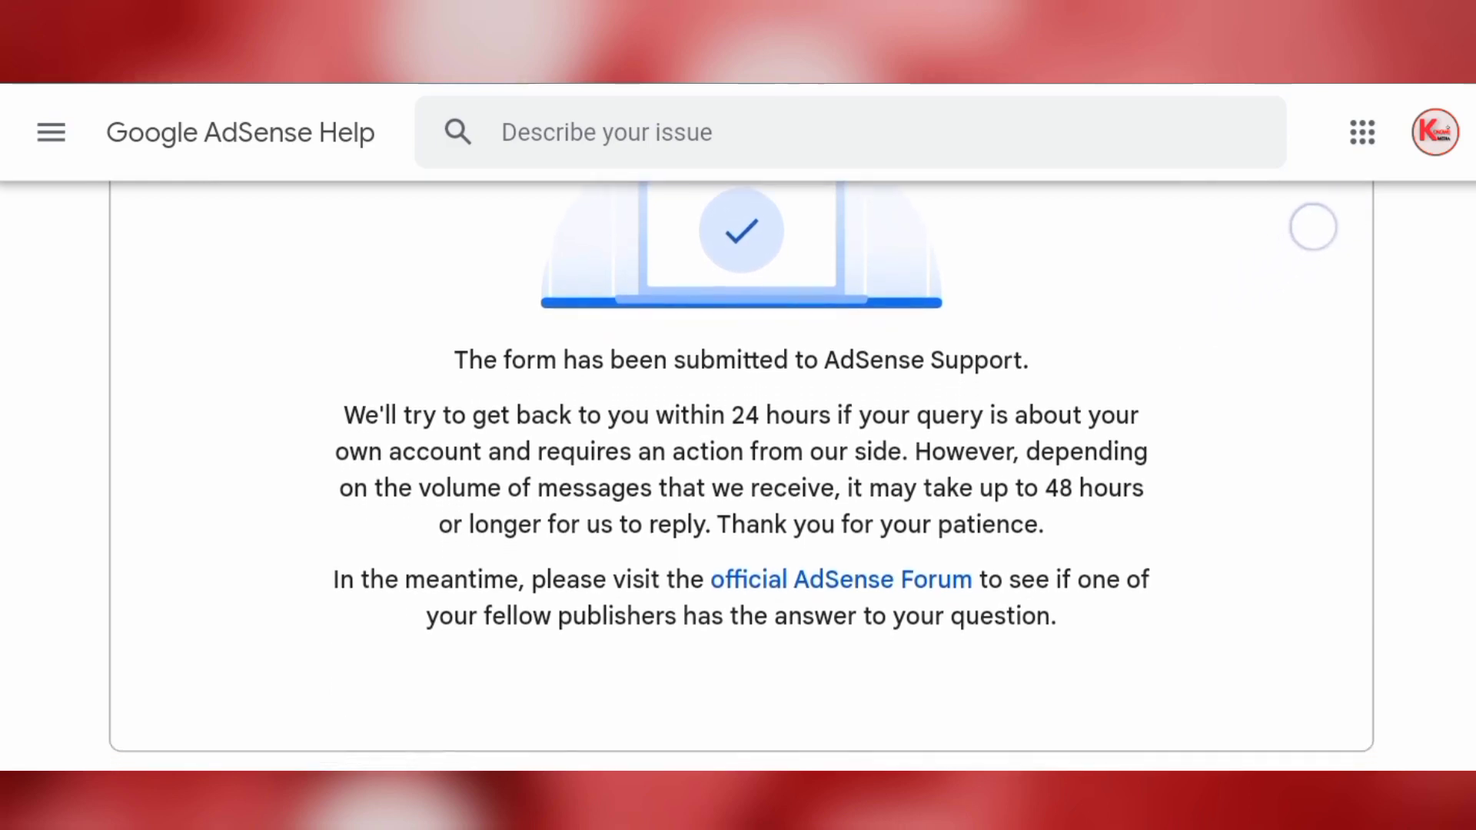
scroll(down, 3)
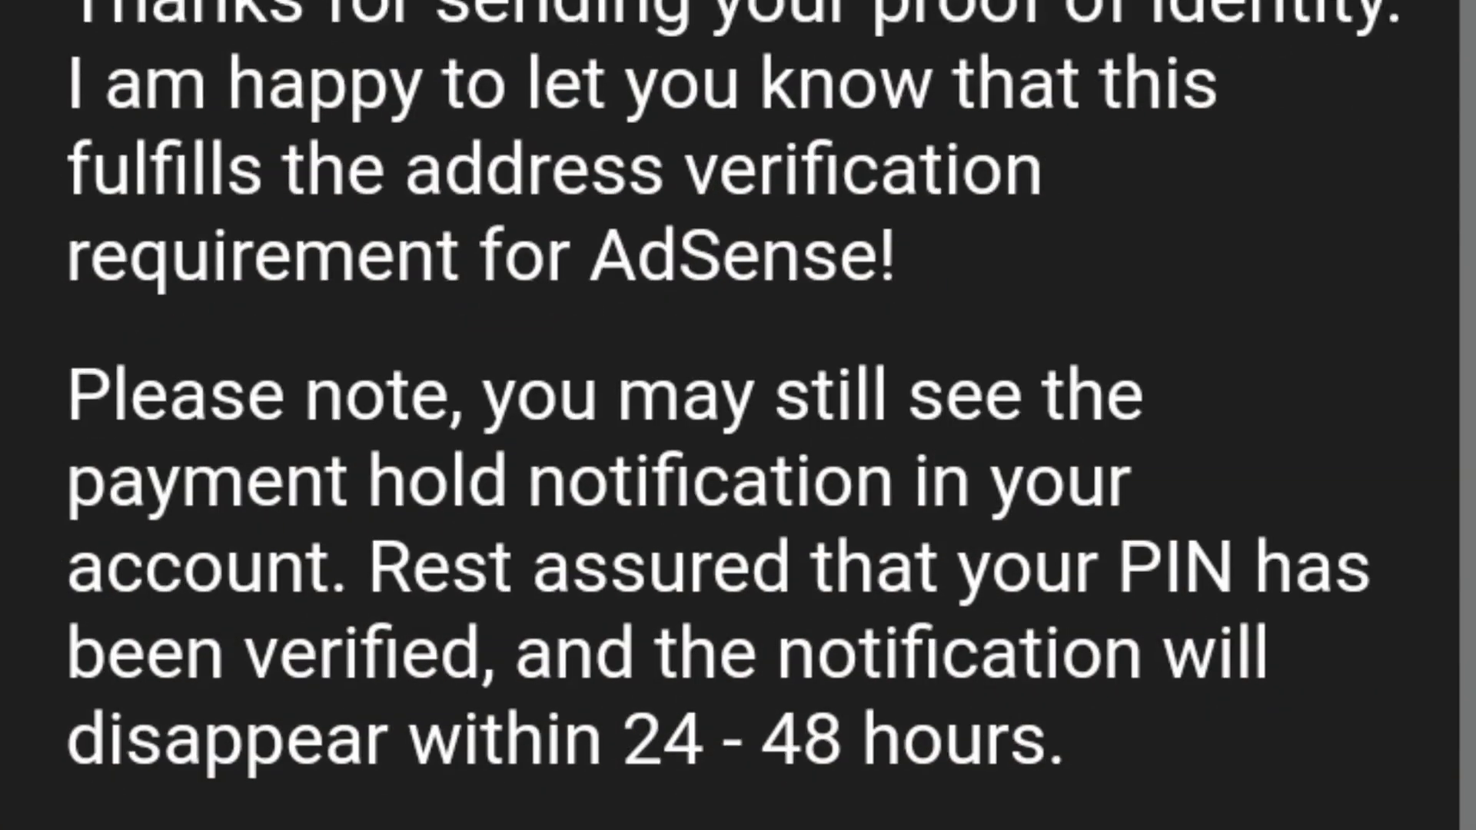
- Read the AdSense support reply and its follow-up steps for getting paid
scroll(down, 3)
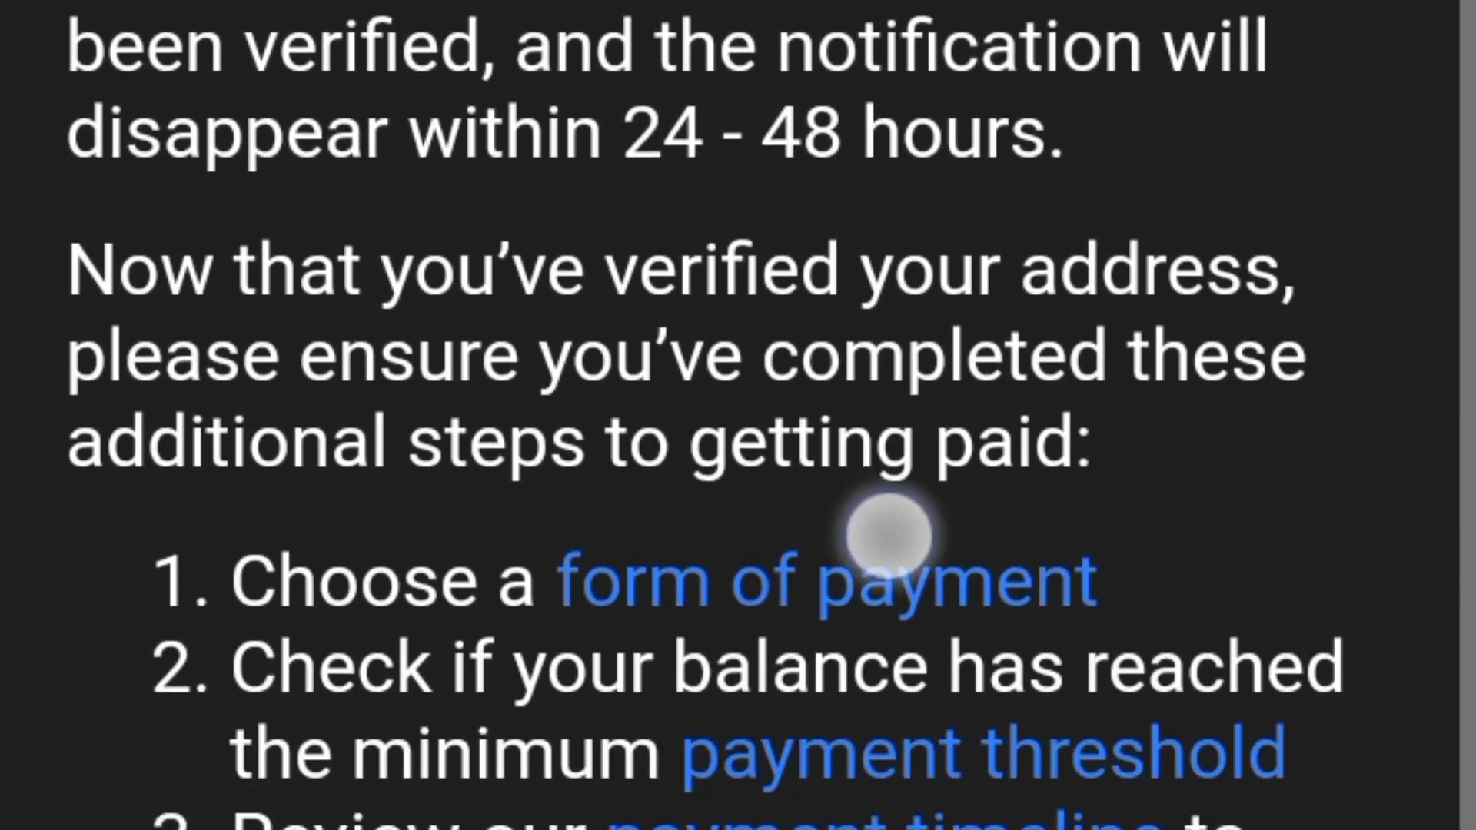
scroll(down, 3)
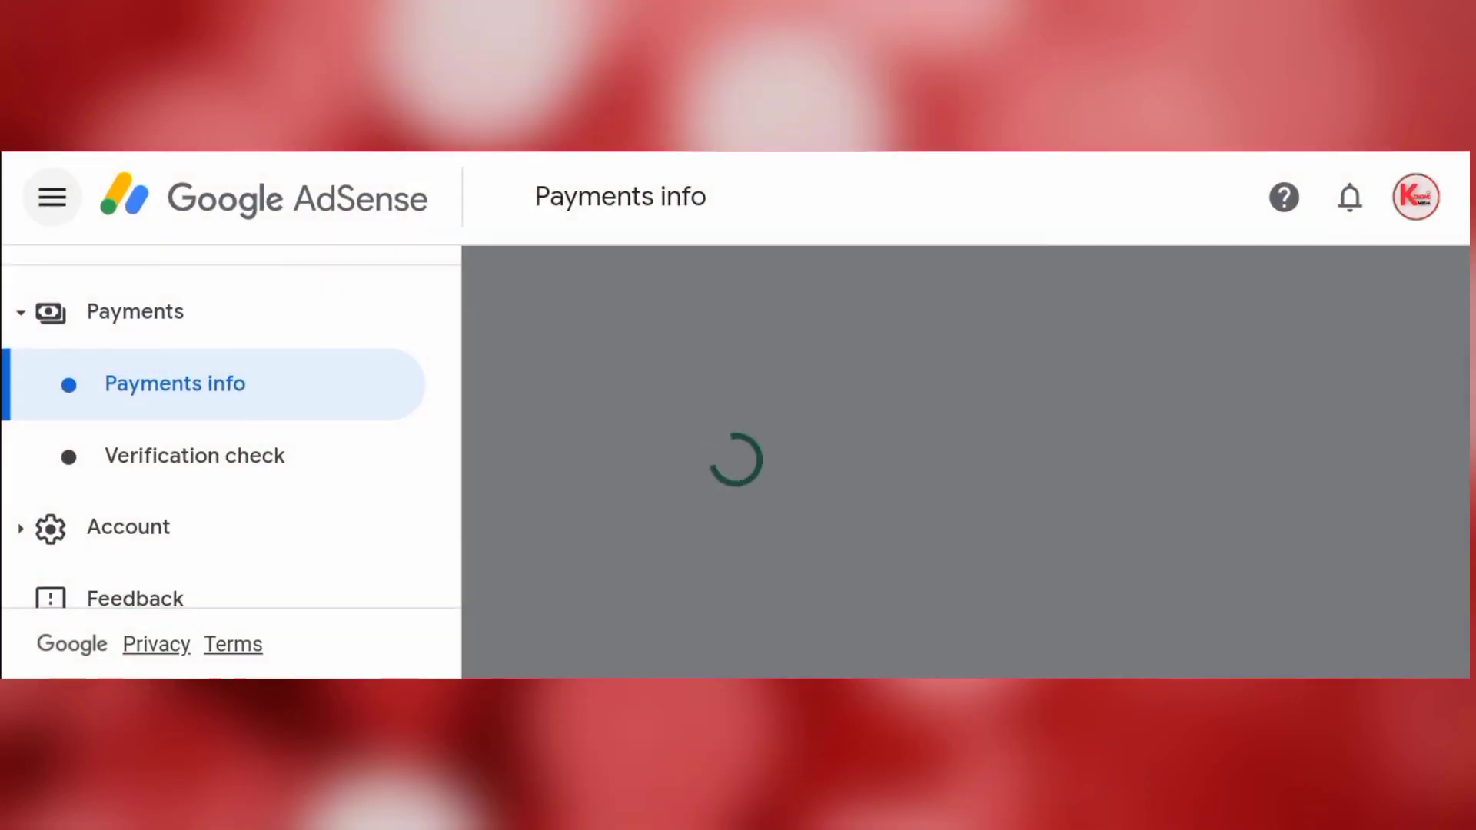
- Check 'Identity Verification: Completed' on Verification check, then read the PIN help steps
click(193, 456)
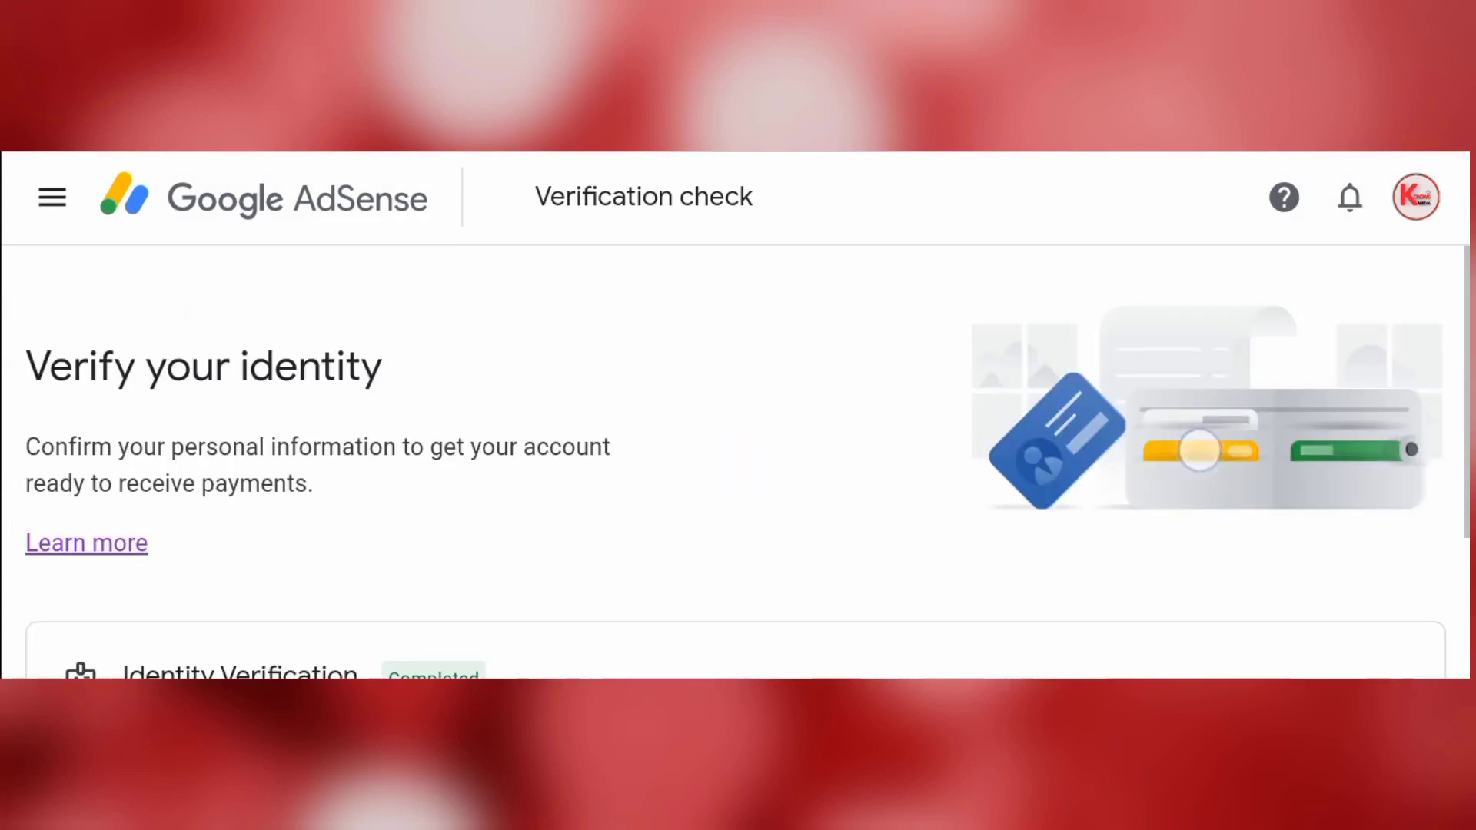
scroll(down, 3)
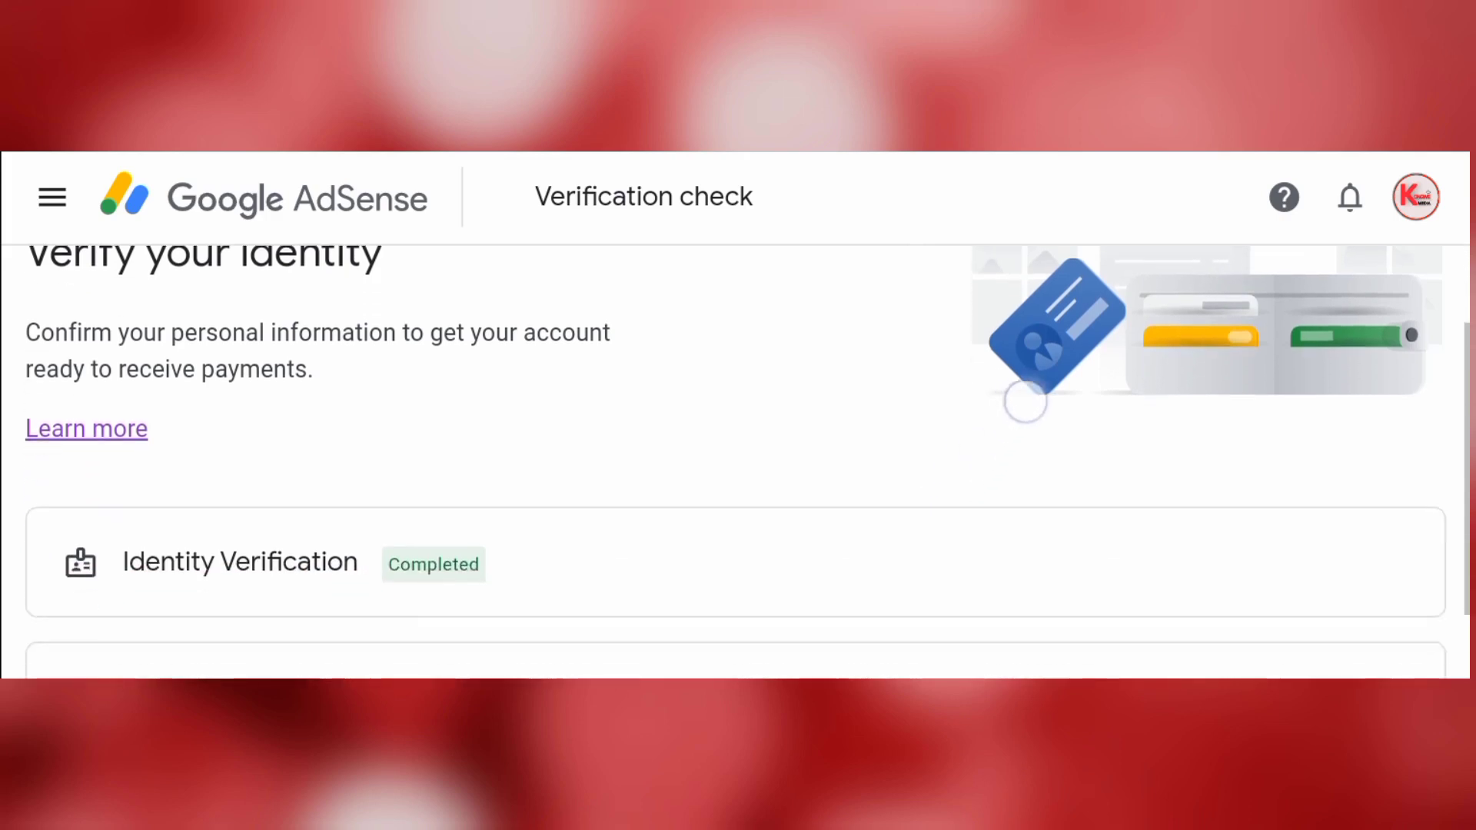
scroll(down, 3)
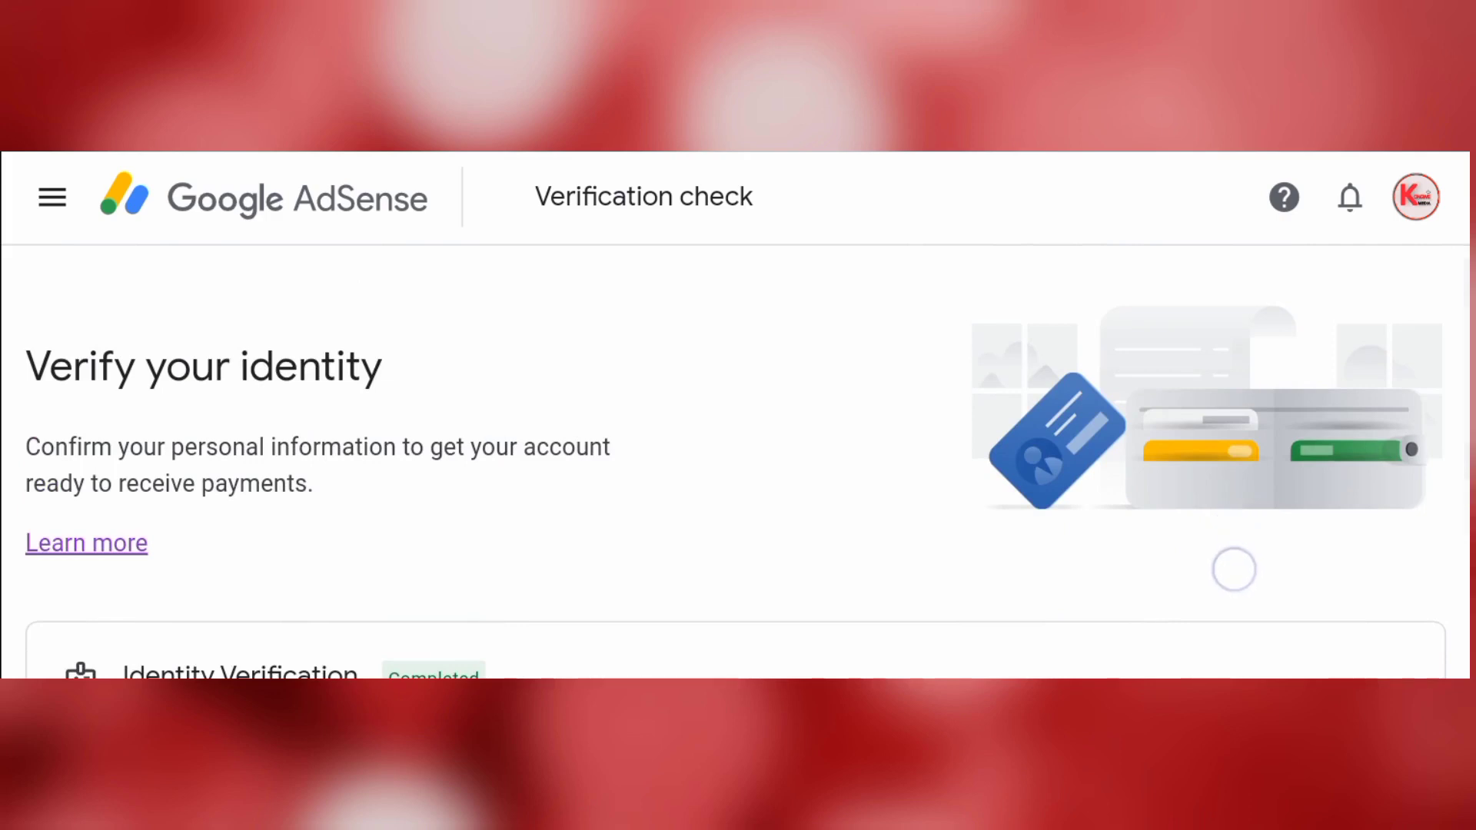
scroll(down, 3)
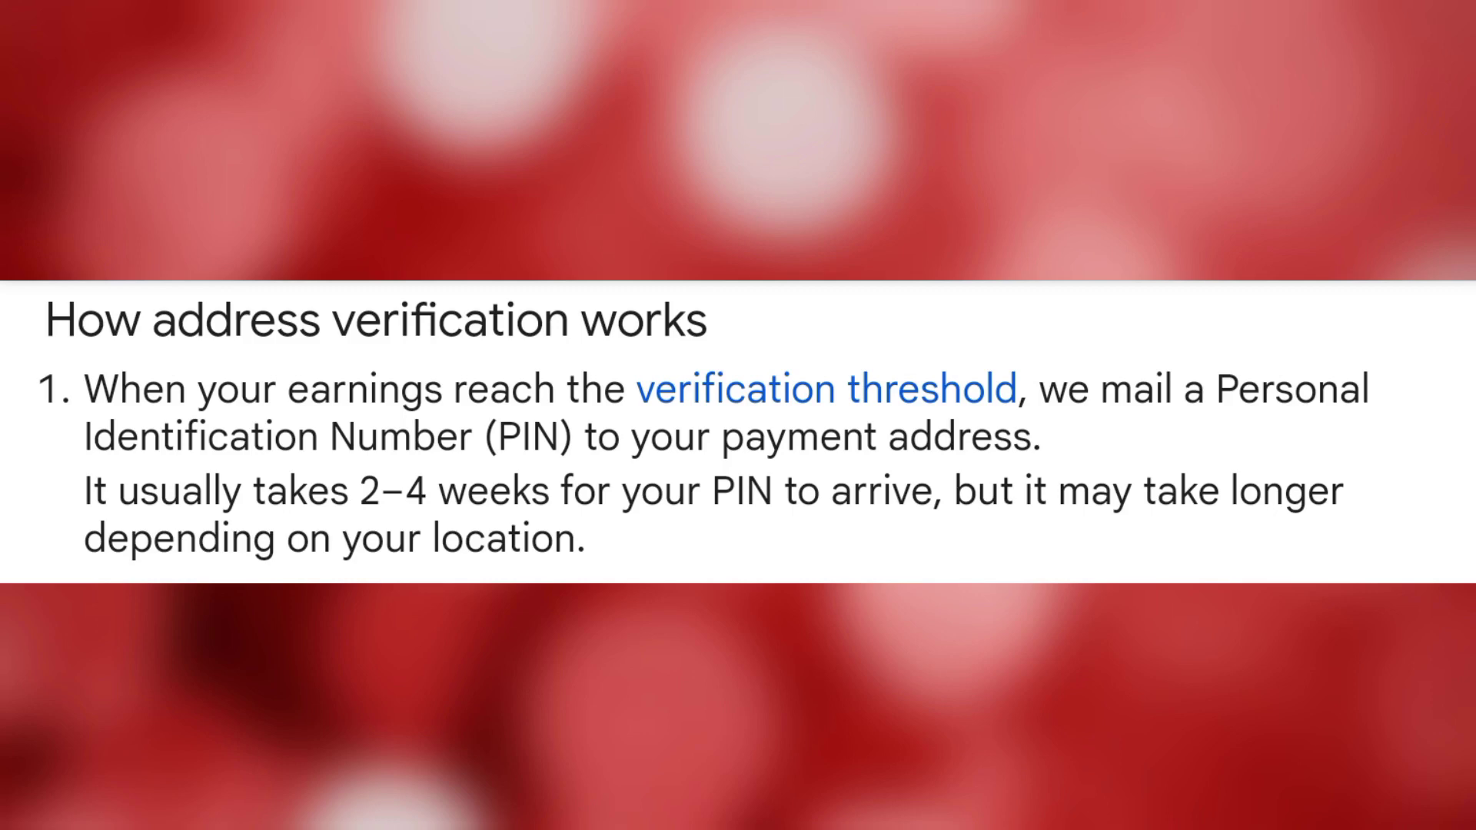
scroll(down, 3)
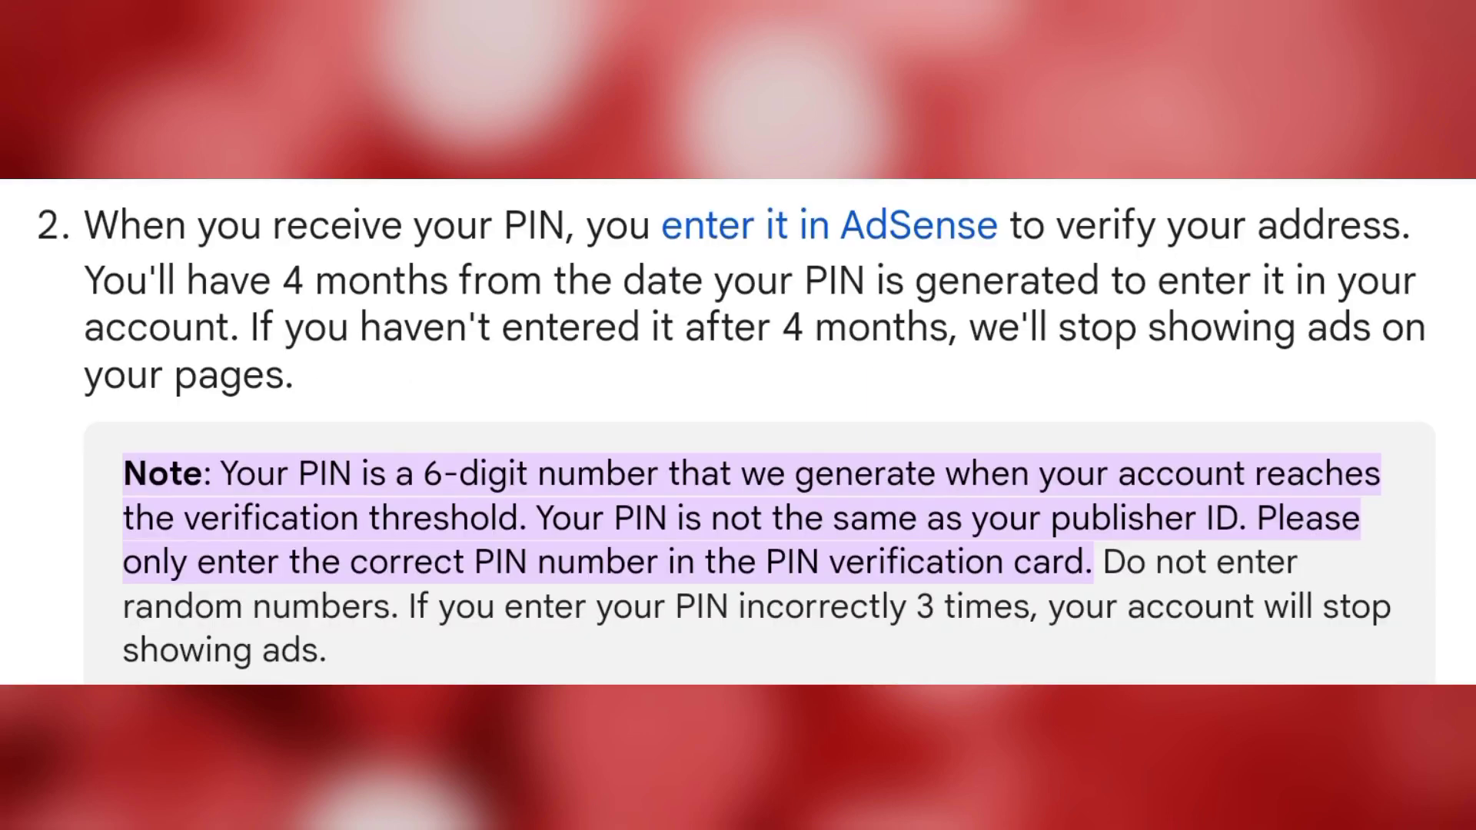